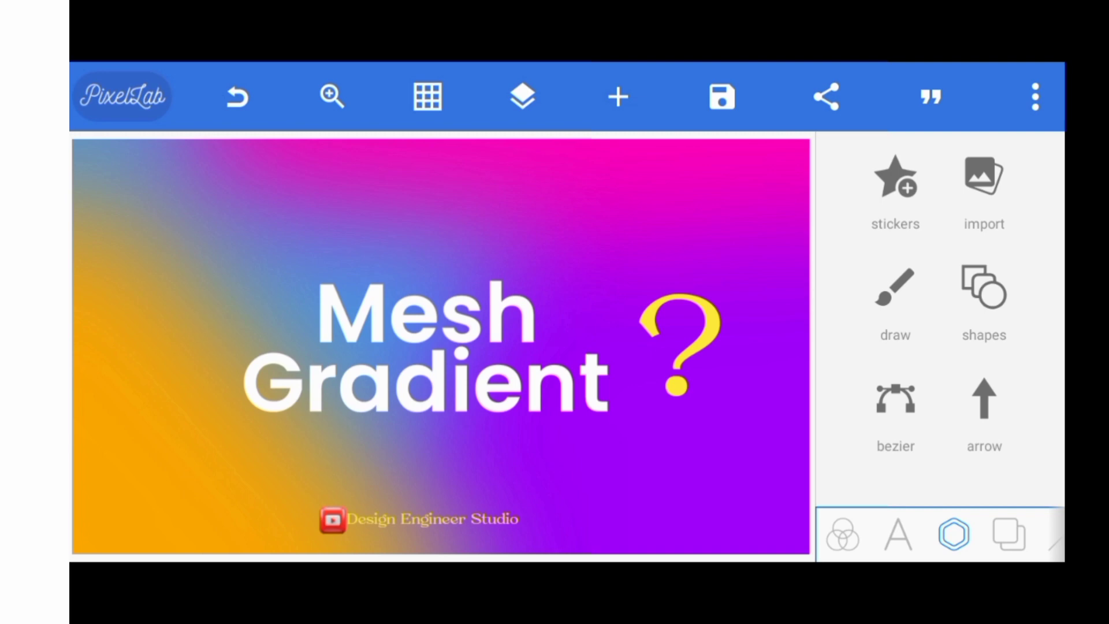
Fill the canvas background with the yellow-to-red vertical gradient preset.
{"action": "left_click", "coordinate": [1008, 536]}
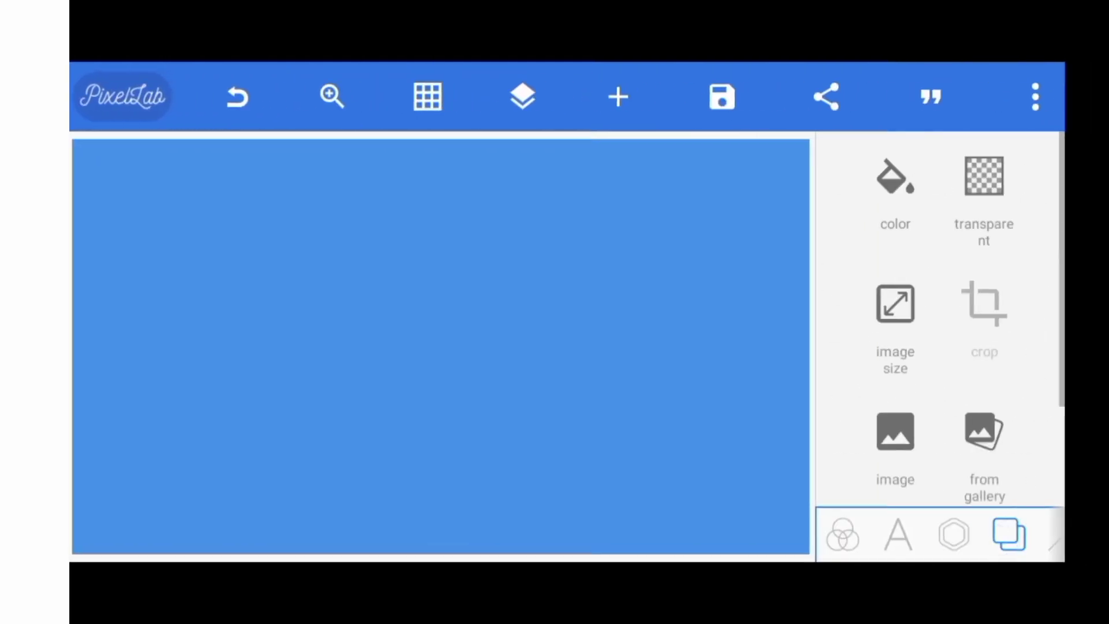
{"action": "left_click", "coordinate": [894, 185]}
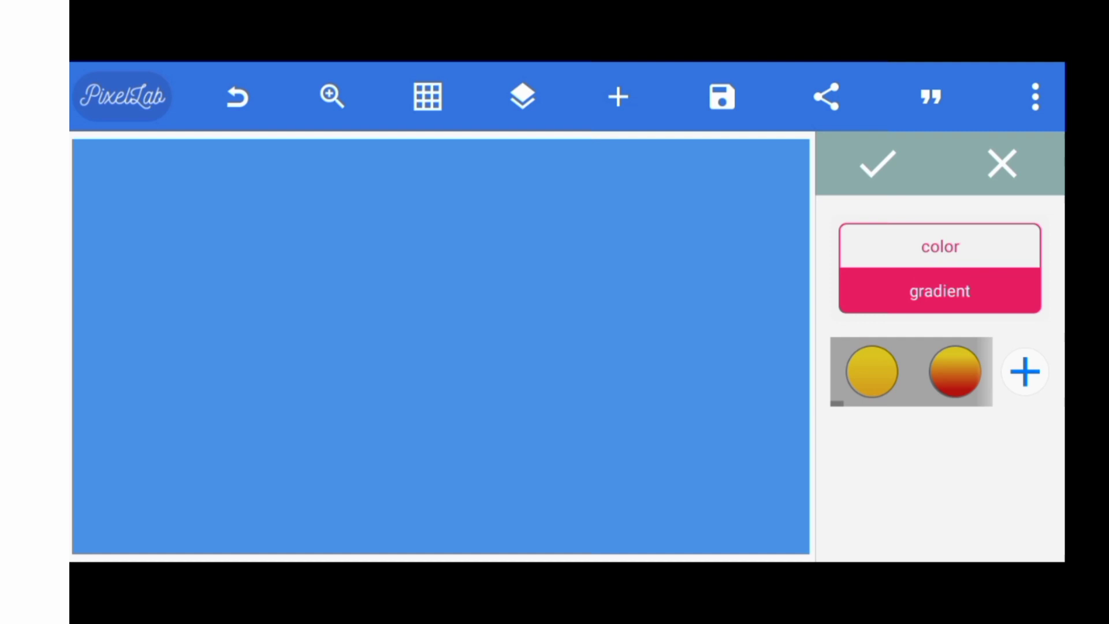
{"action": "left_click", "coordinate": [875, 164]}
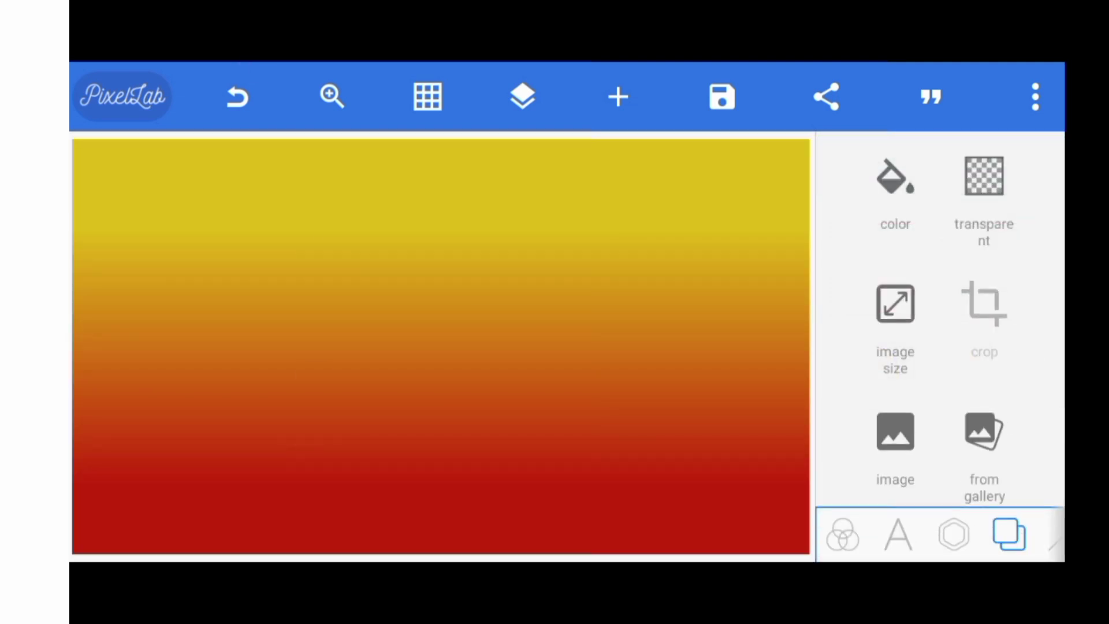
{"action": "left_click", "coordinate": [429, 413]}
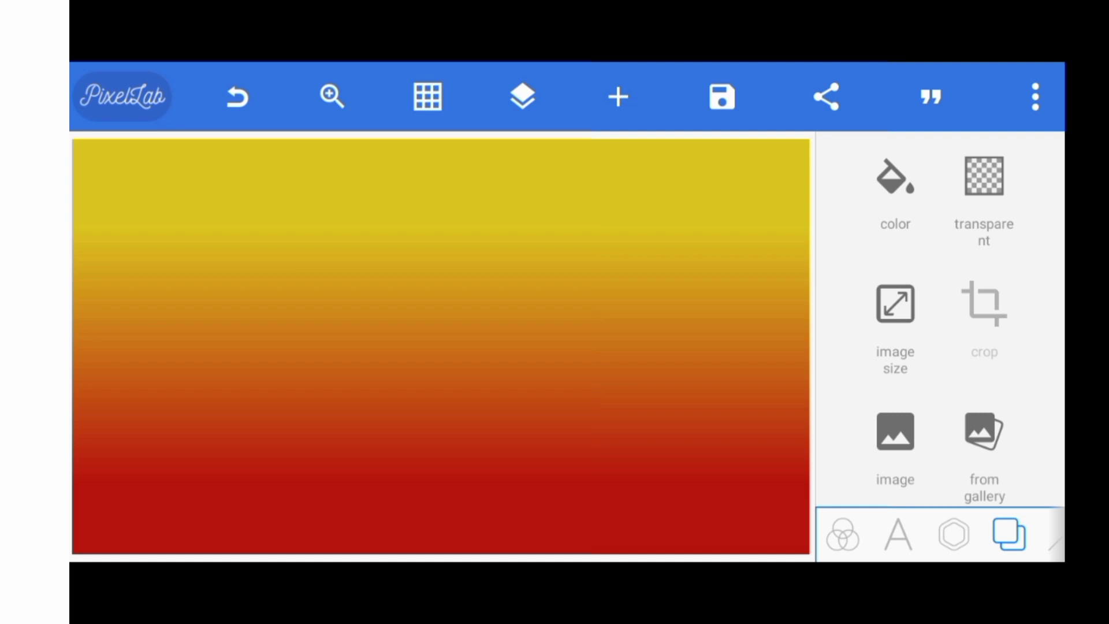
Set a solid background colour sampled with the eyedropper from the blue swatch square.
{"action": "left_click", "coordinate": [952, 535]}
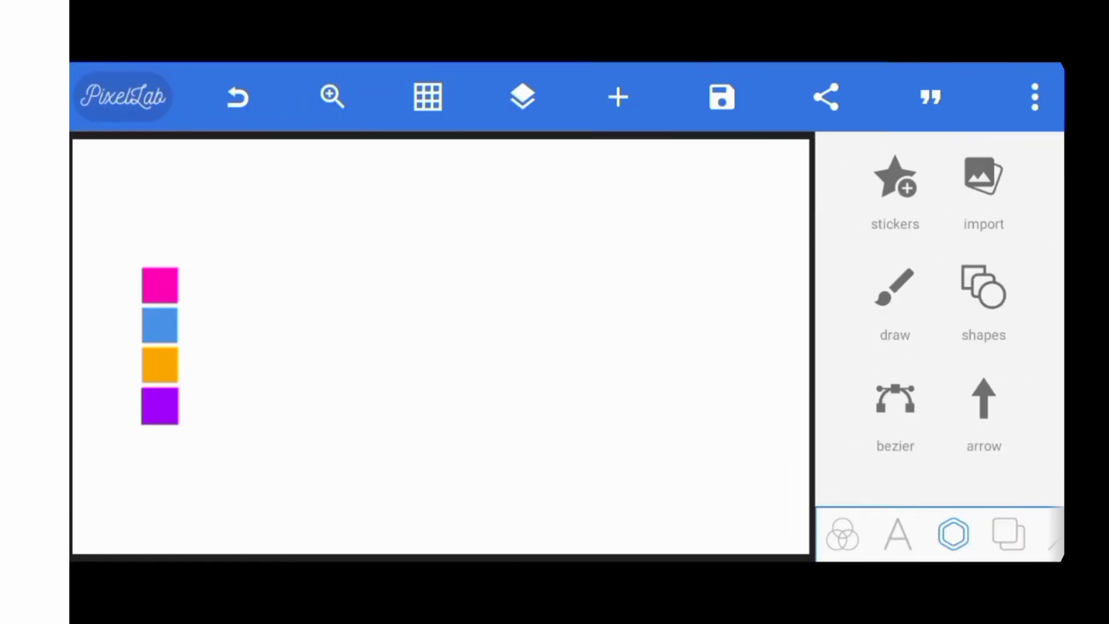
{"action": "left_click", "coordinate": [1007, 535]}
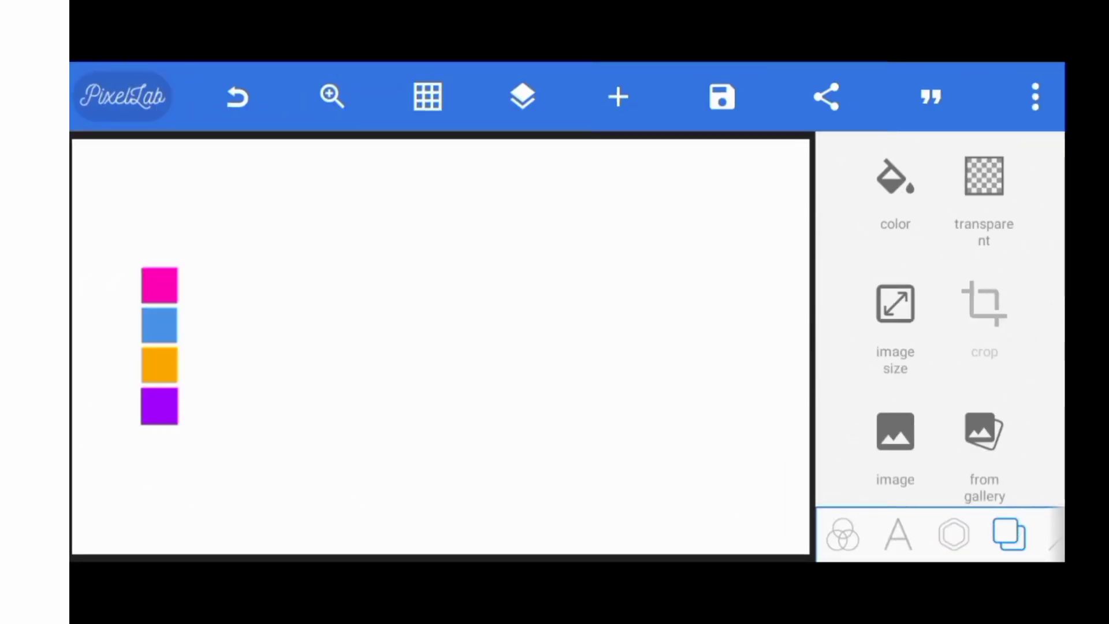
{"action": "left_click", "coordinate": [895, 178]}
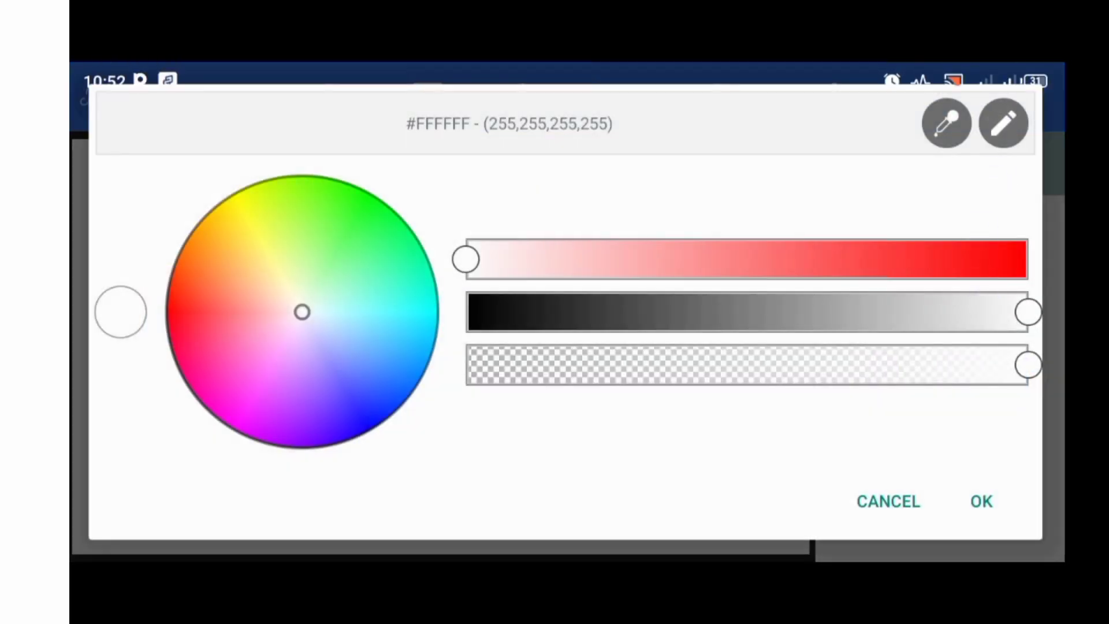
{"action": "left_click", "coordinate": [982, 501]}
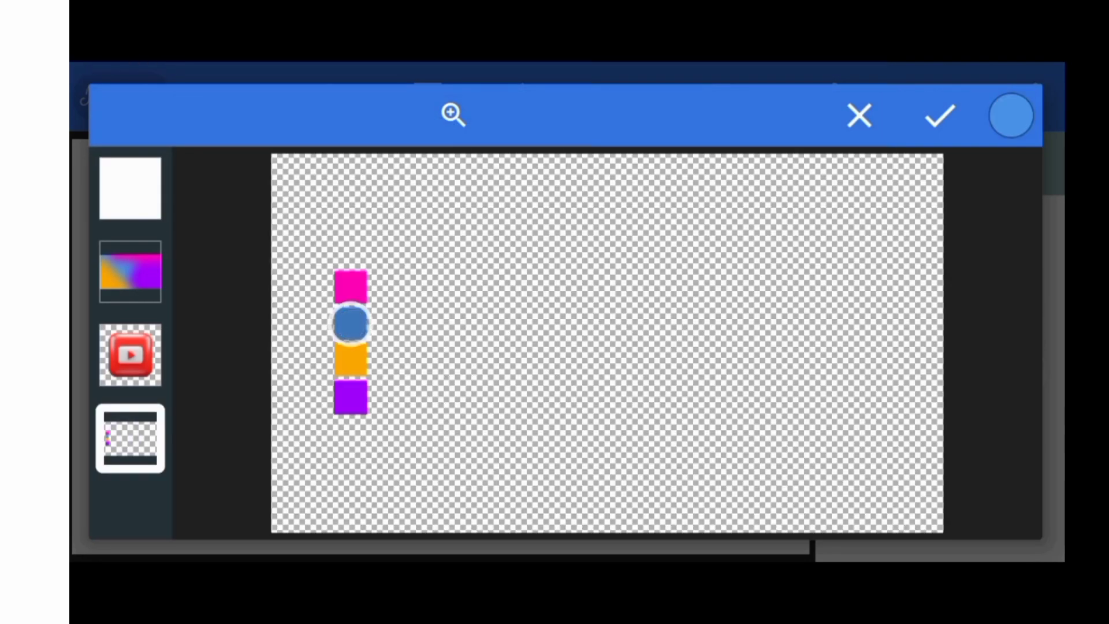
{"action": "left_click", "coordinate": [350, 333]}
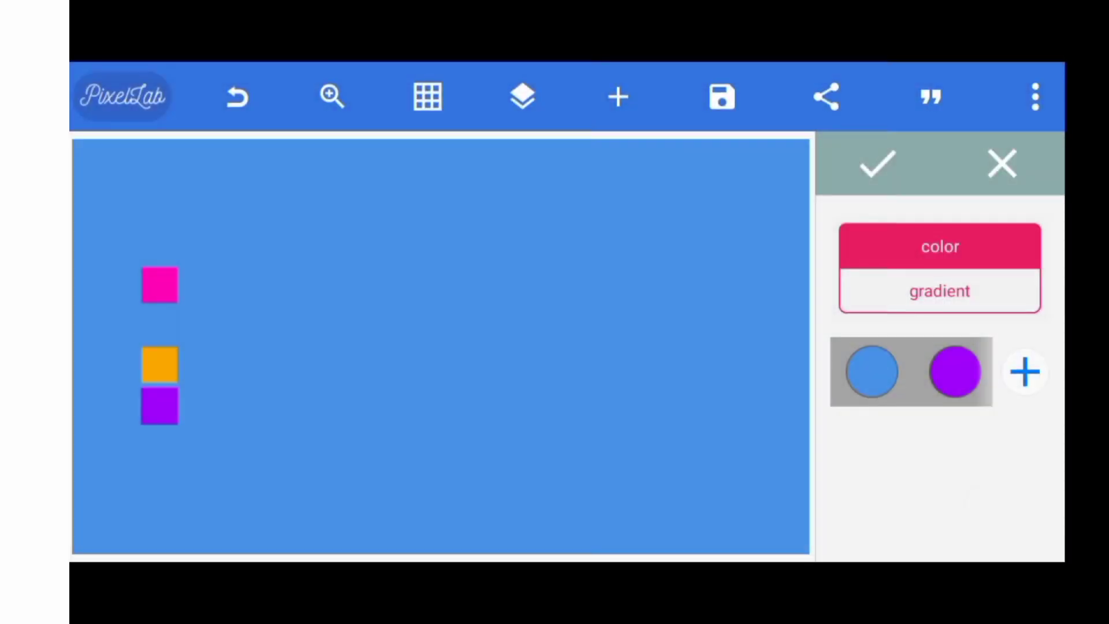
{"action": "left_click", "coordinate": [870, 371]}
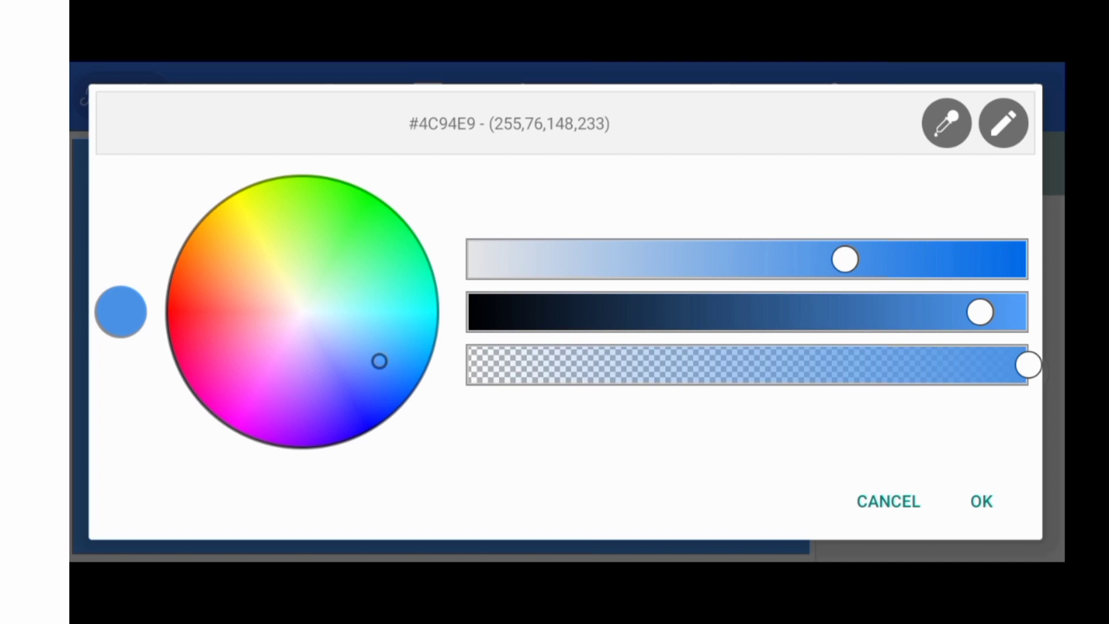
{"action": "left_click", "coordinate": [984, 500]}
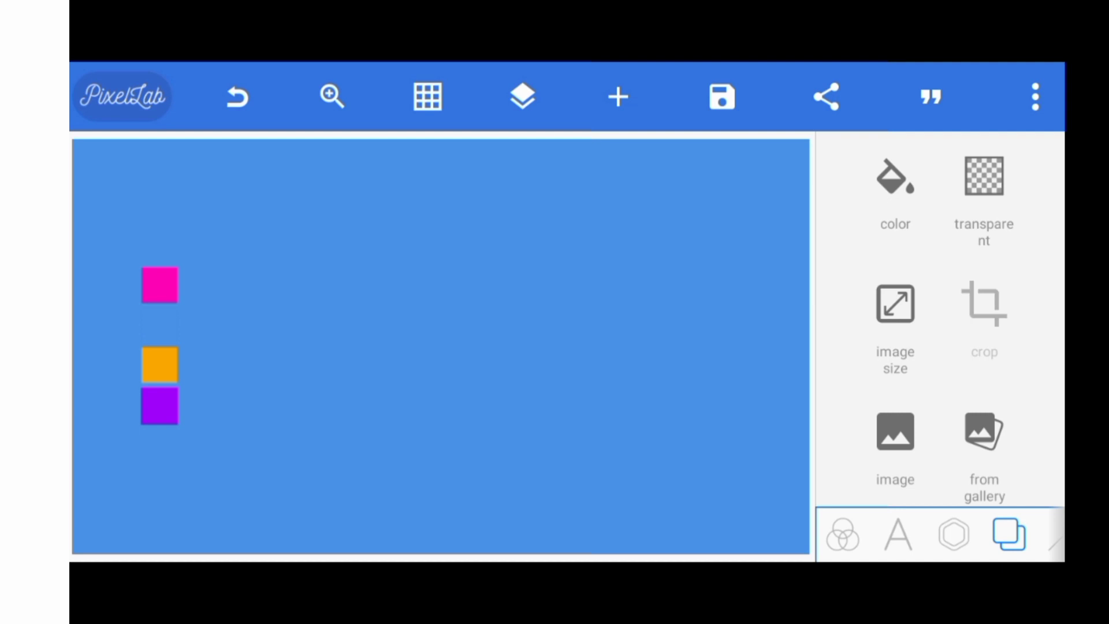
Start a filled freehand drawing with the pen colour sampled from the magenta swatch.
{"action": "left_click", "coordinate": [951, 535]}
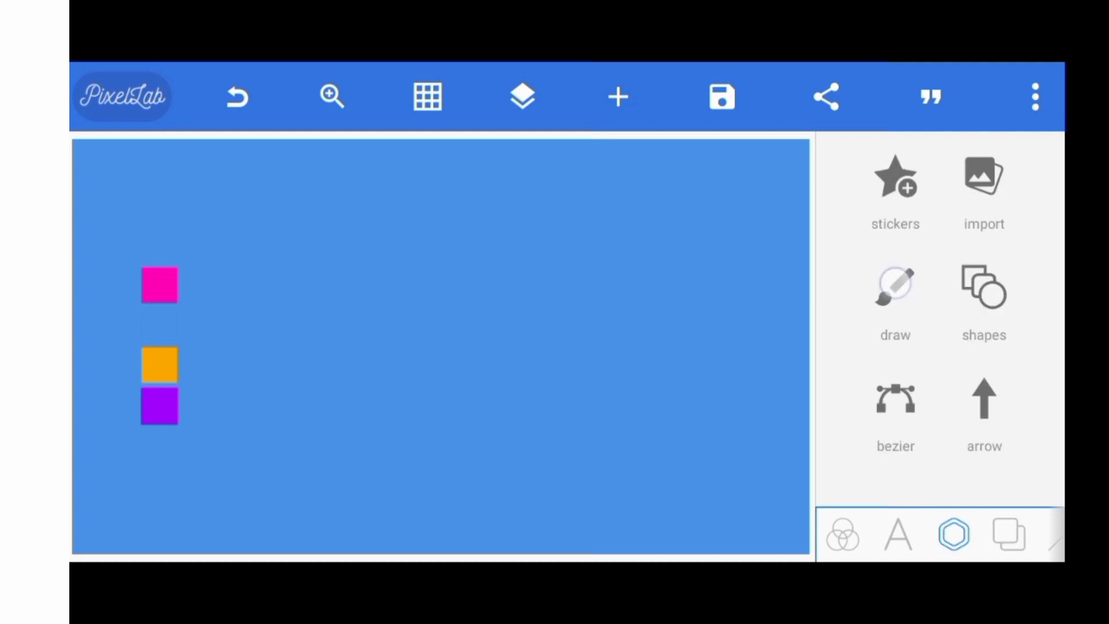
{"action": "left_click", "coordinate": [894, 287]}
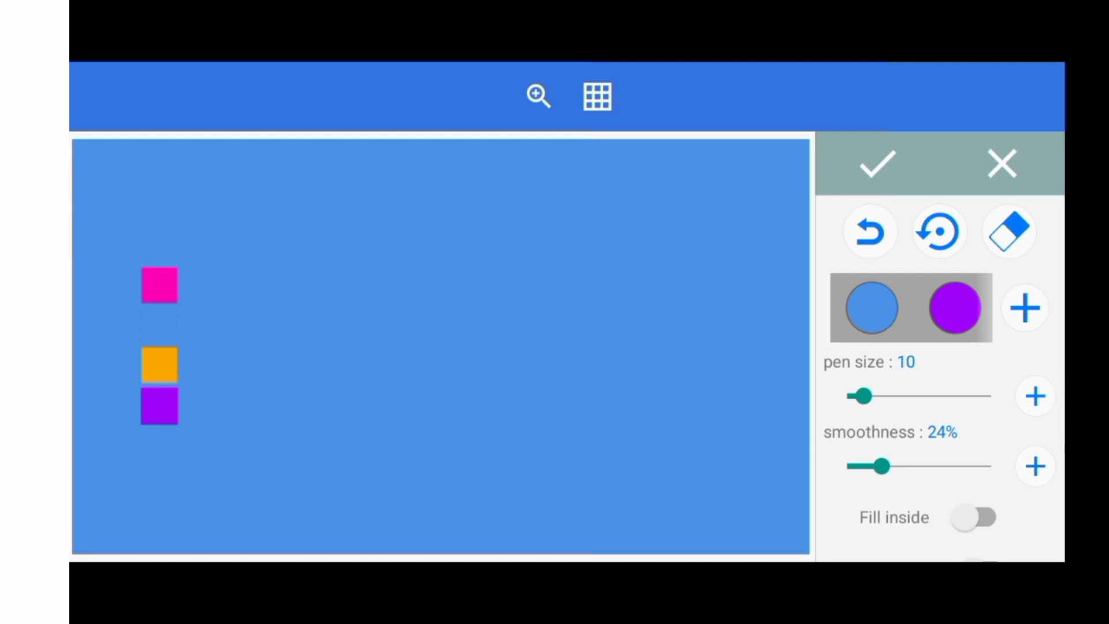
{"action": "left_click", "coordinate": [1035, 307]}
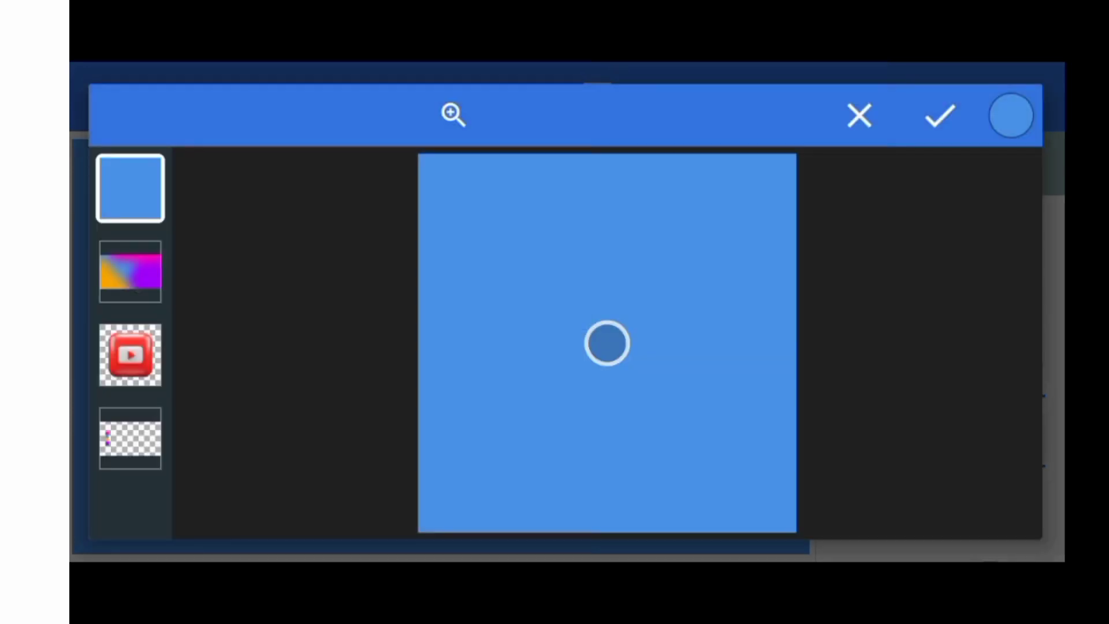
{"action": "left_click", "coordinate": [129, 441]}
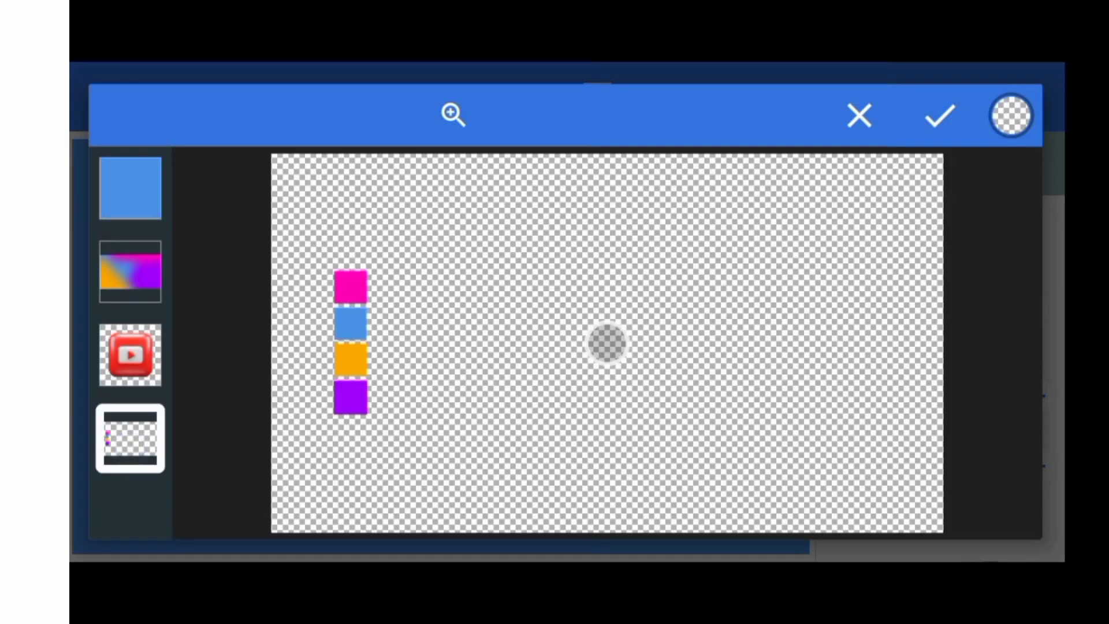
{"action": "left_click", "coordinate": [351, 287]}
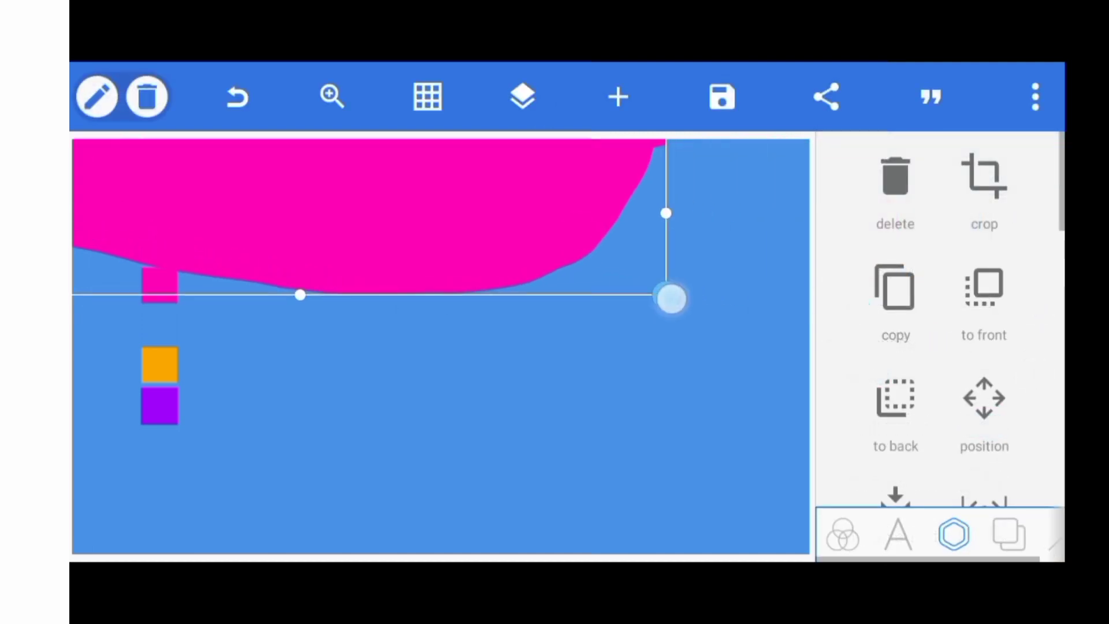
Stretch the drawn magenta wave to the canvas's right edge and finish editing it.
{"action": "left_click_drag", "start_coordinate": [669, 299], "coordinate": [813, 260]}
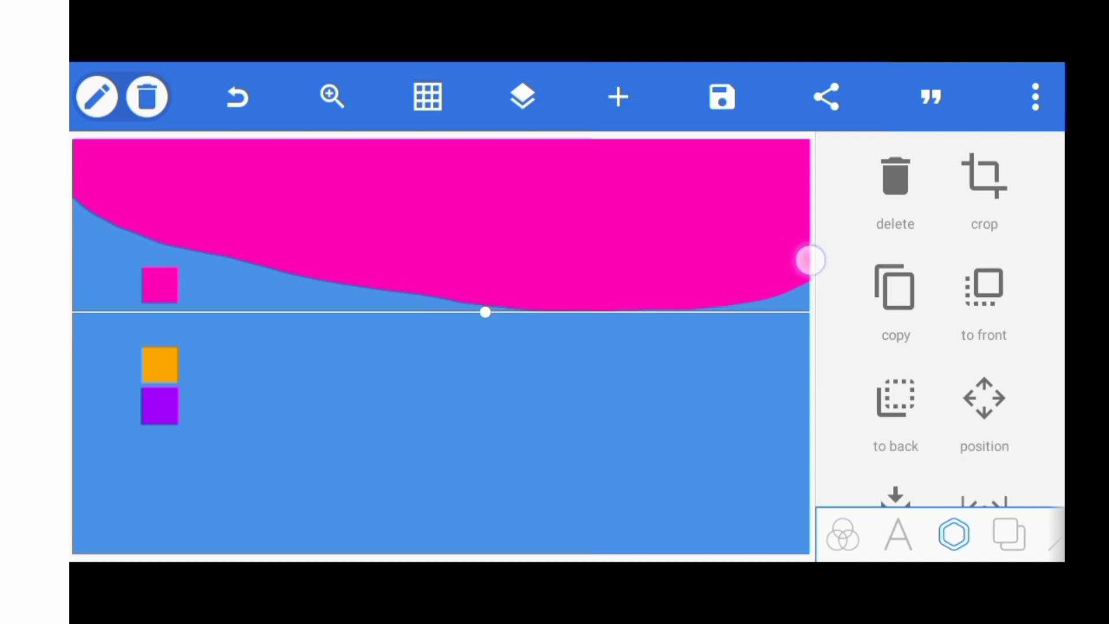
{"action": "left_click", "coordinate": [521, 96]}
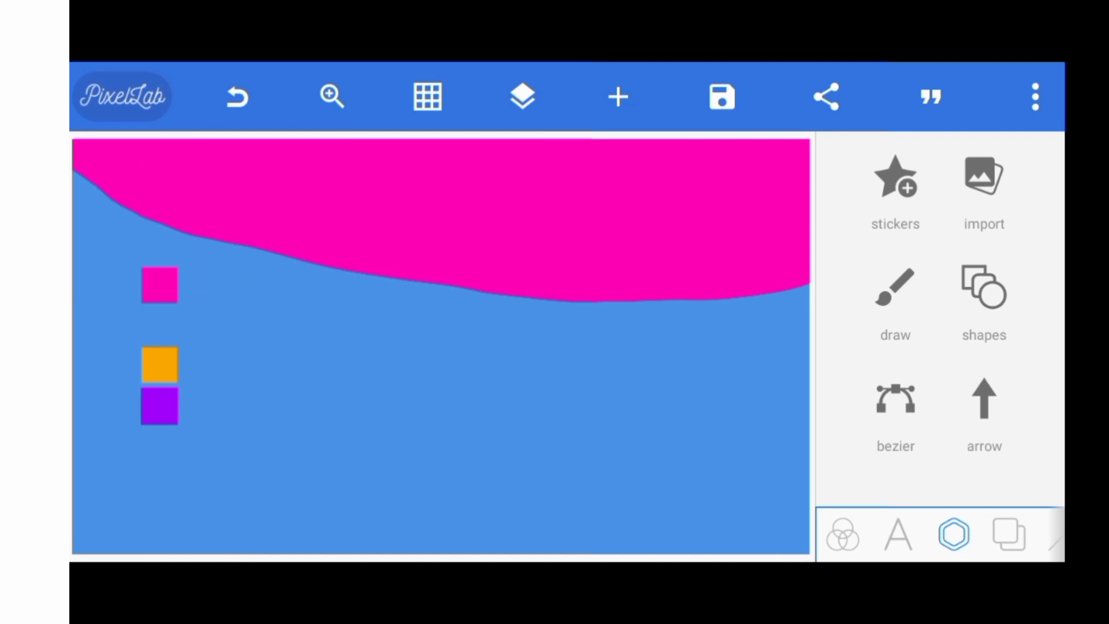
Add an orange square shape and raise its blur radius for soft edges.
{"action": "left_click", "coordinate": [982, 288]}
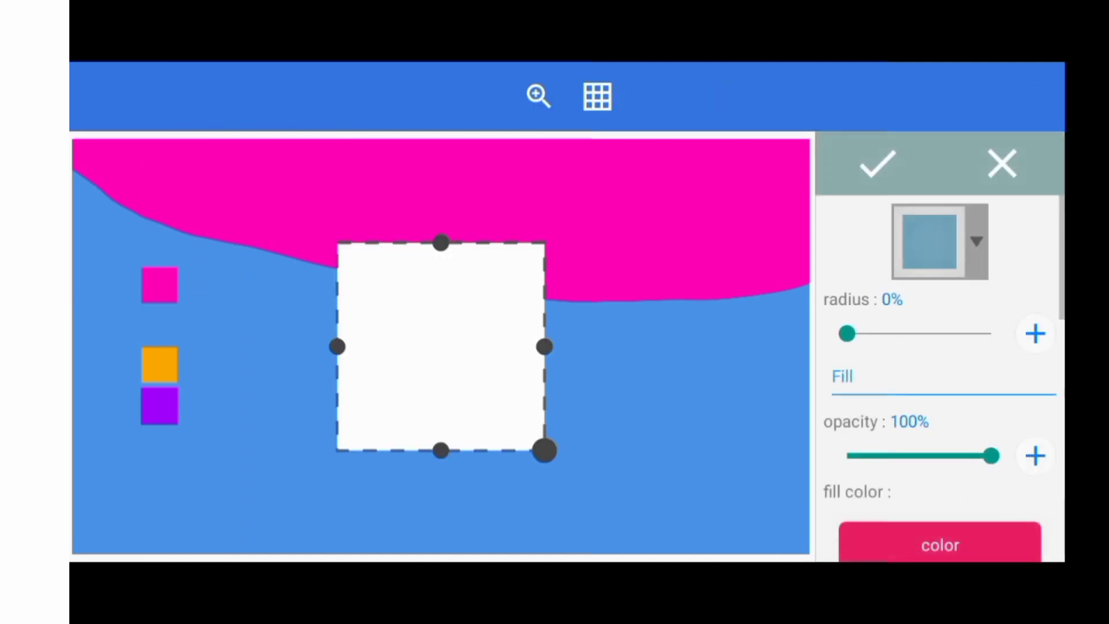
{"action": "scroll", "scroll_direction": "down", "scroll_amount": 3}
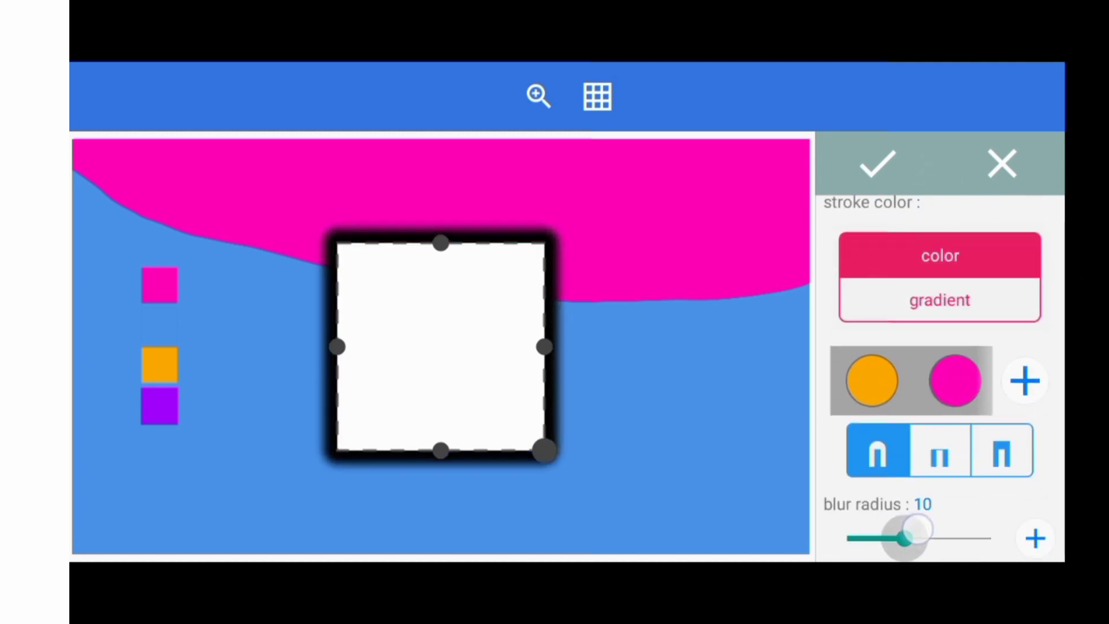
{"action": "left_click_drag", "start_coordinate": [905, 539], "coordinate": [990, 212]}
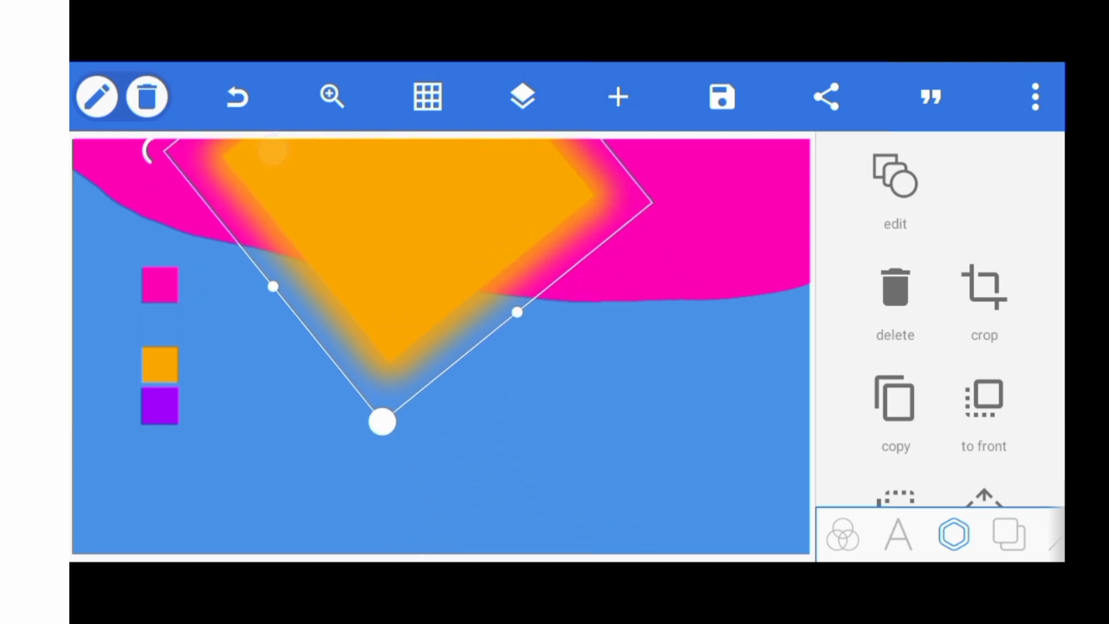
Enlarge the blurred orange shape into the lower-left corner and check the layers list.
{"action": "left_click_drag", "start_coordinate": [382, 421], "coordinate": [366, 327]}
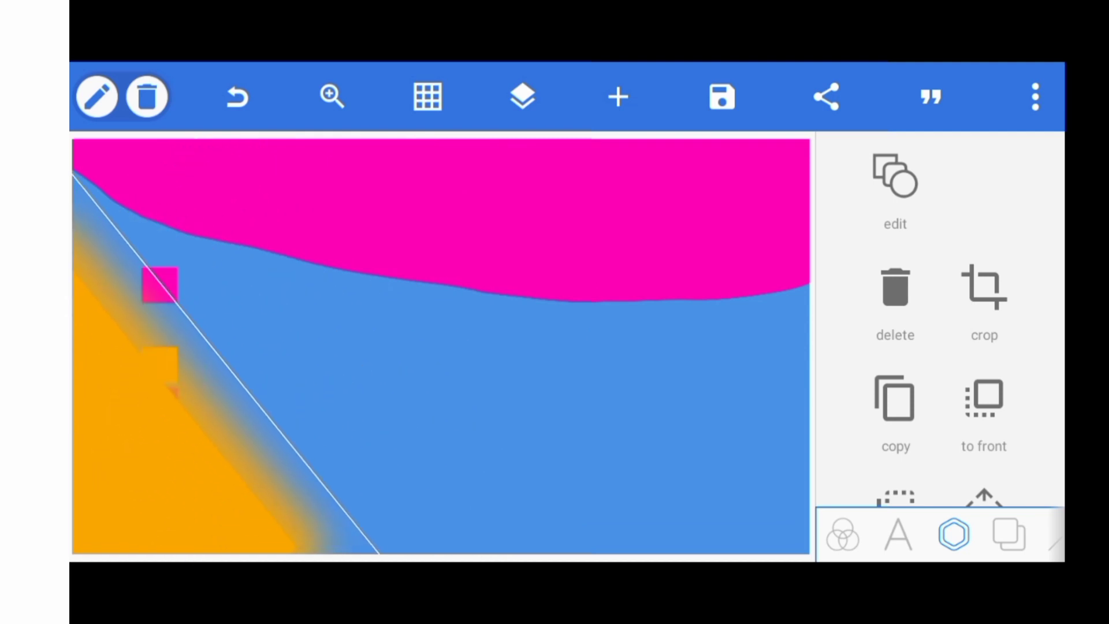
{"action": "left_click", "coordinate": [521, 97]}
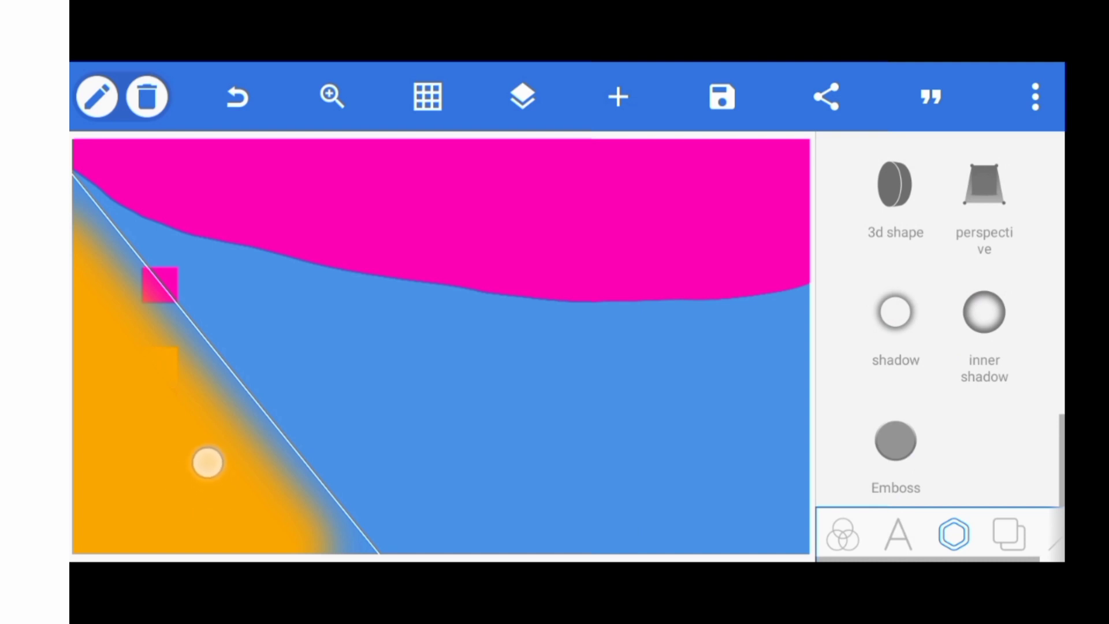
{"action": "left_click", "coordinate": [521, 97]}
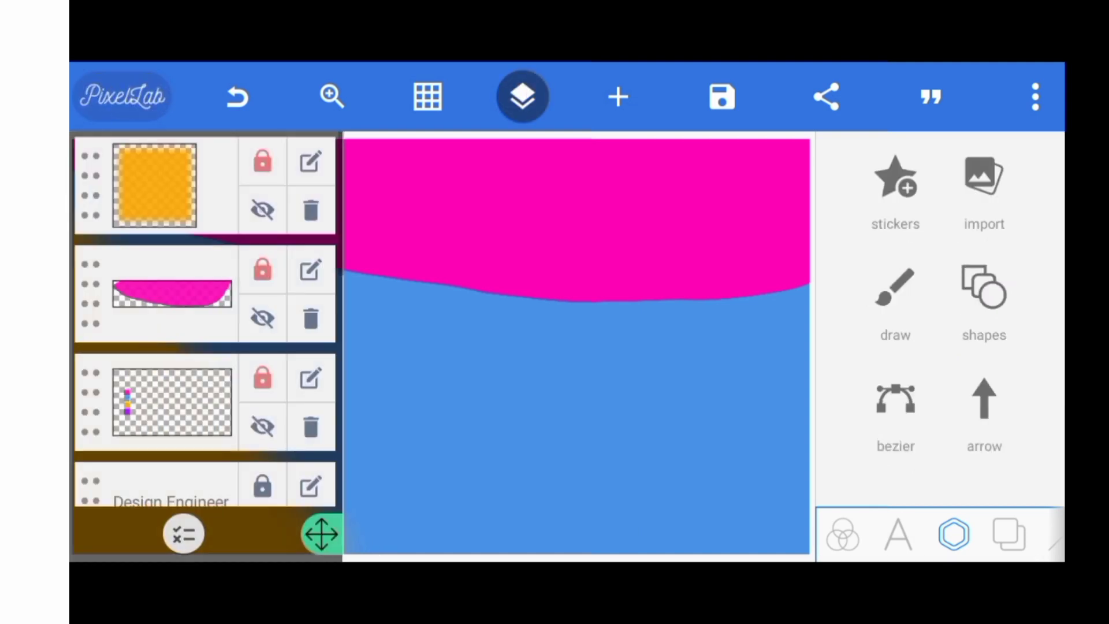
{"action": "left_click", "coordinate": [519, 96]}
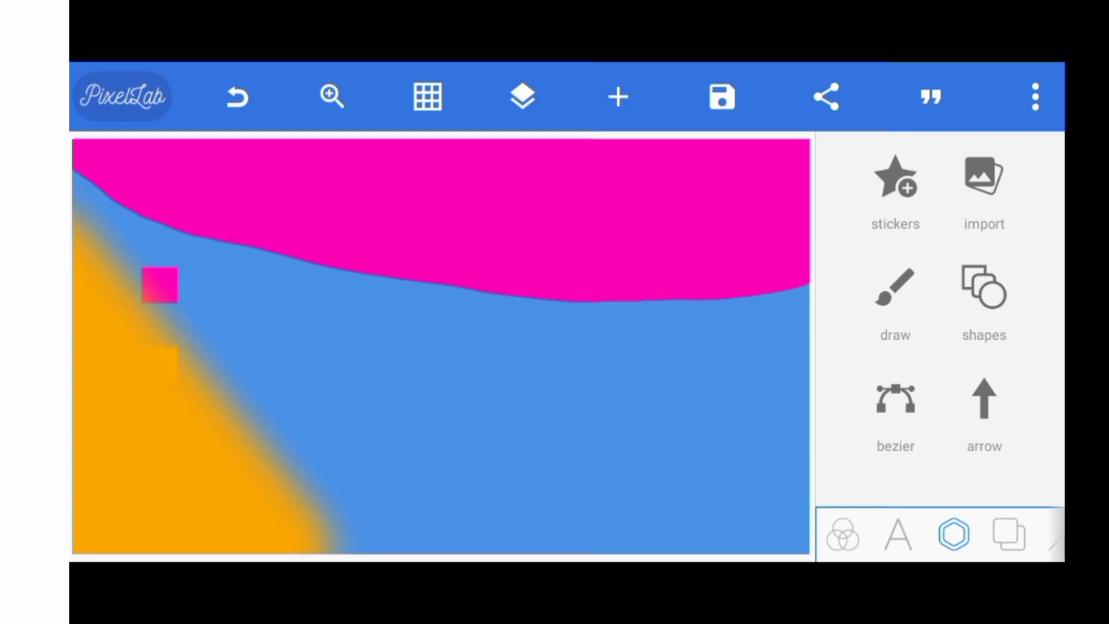
Start a freehand drawing with the custom purple colour #A000FA.
{"action": "left_click", "coordinate": [894, 286]}
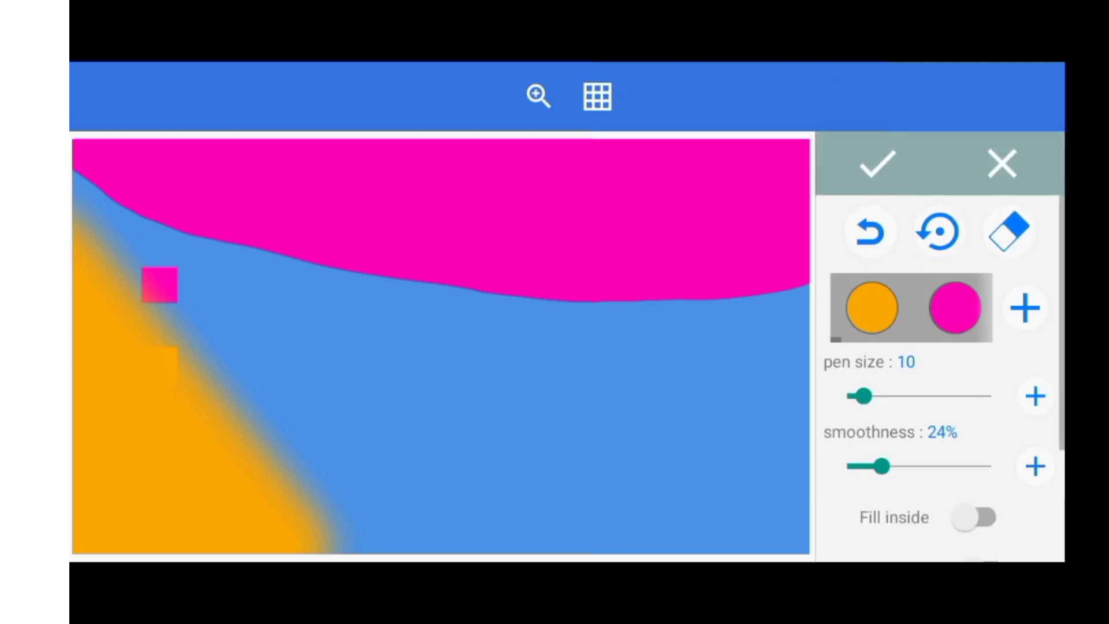
{"action": "left_click", "coordinate": [1034, 307]}
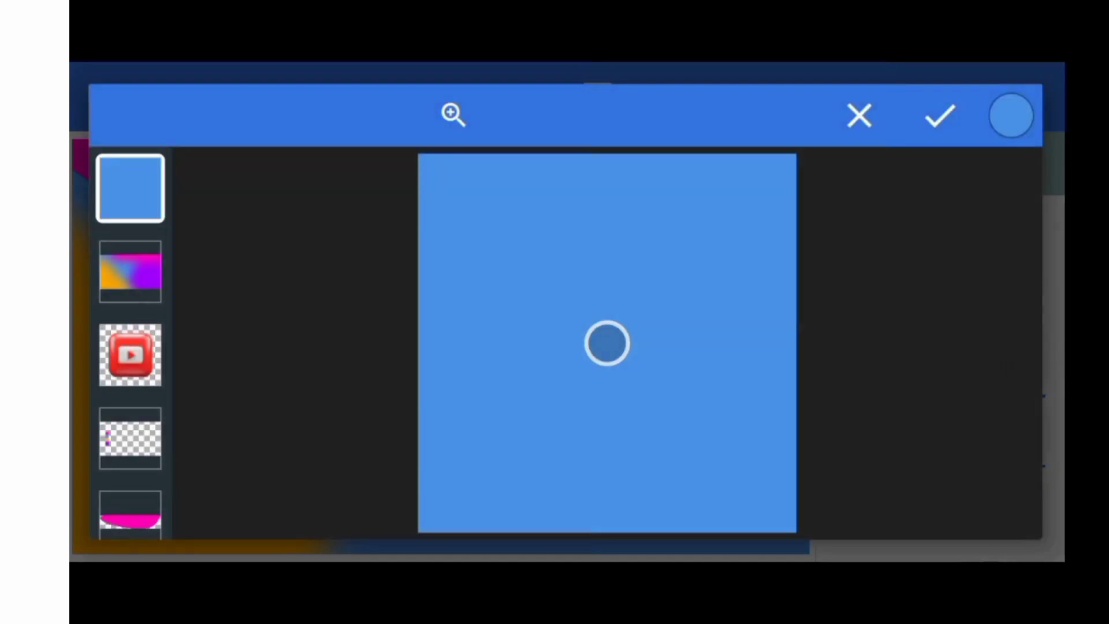
{"action": "left_click", "coordinate": [129, 443]}
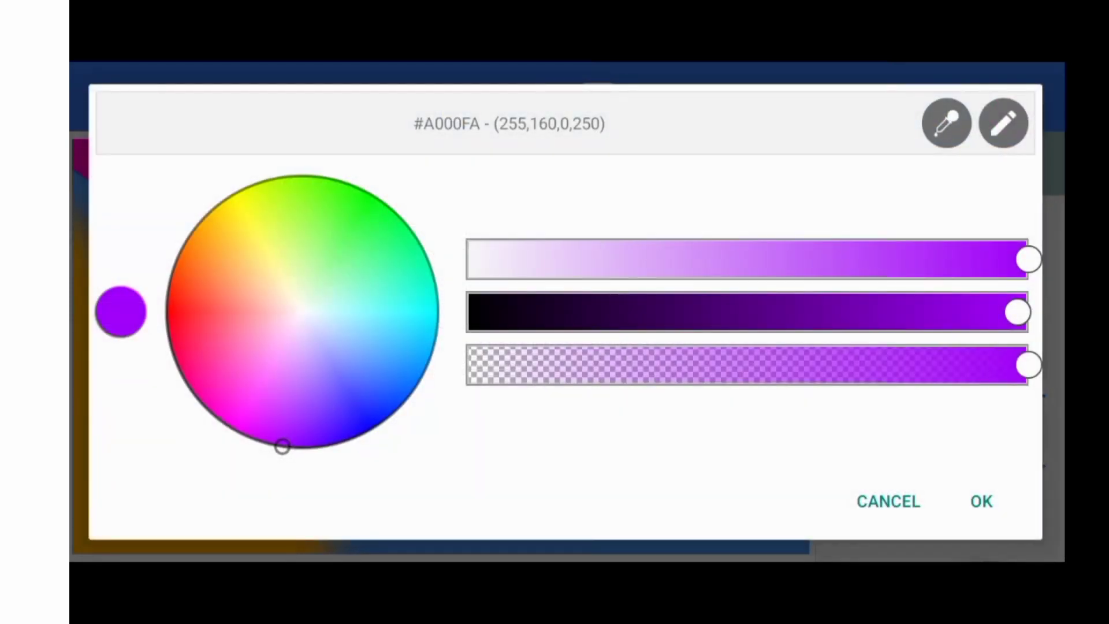
{"action": "left_click", "coordinate": [982, 501]}
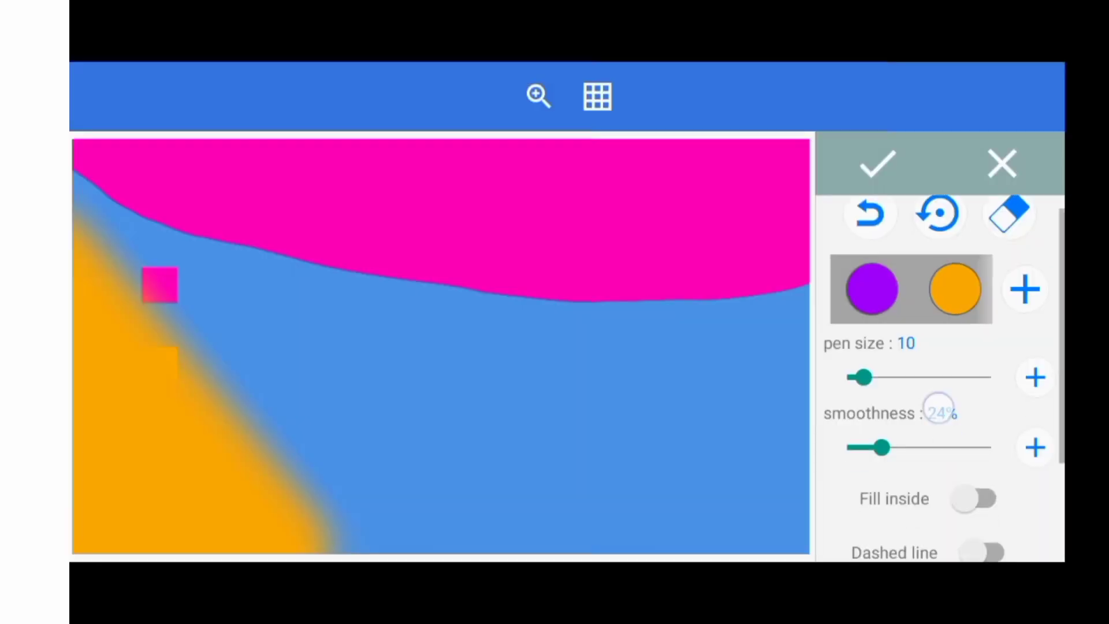
Enable Fill inside and finish the solid purple blob at the lower right.
{"action": "scroll", "scroll_direction": "down", "scroll_amount": 3}
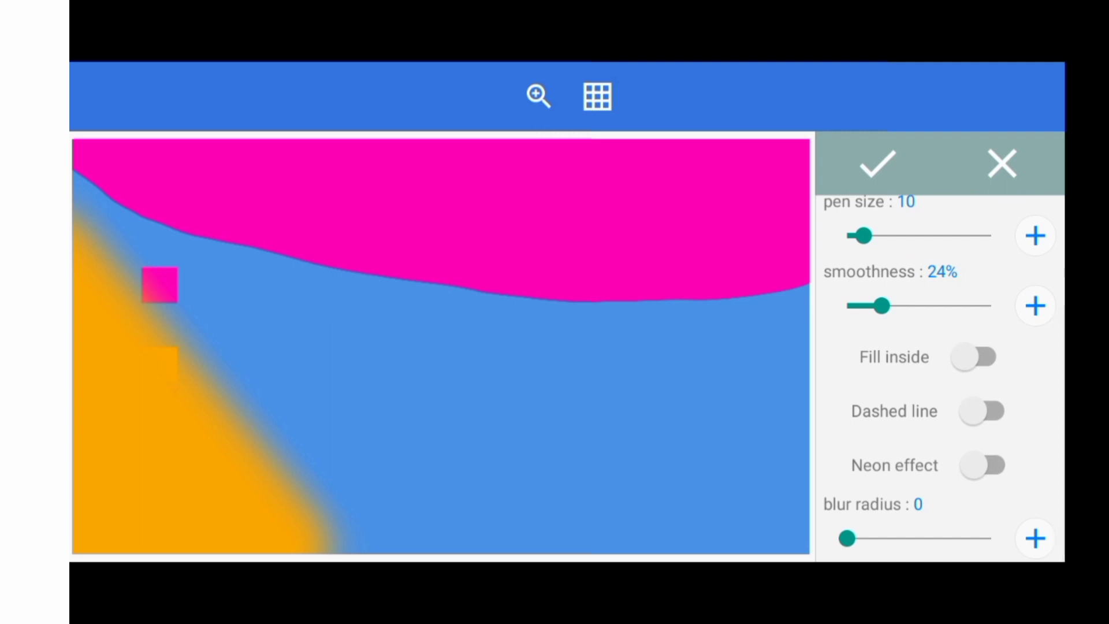
{"action": "left_click", "coordinate": [975, 357]}
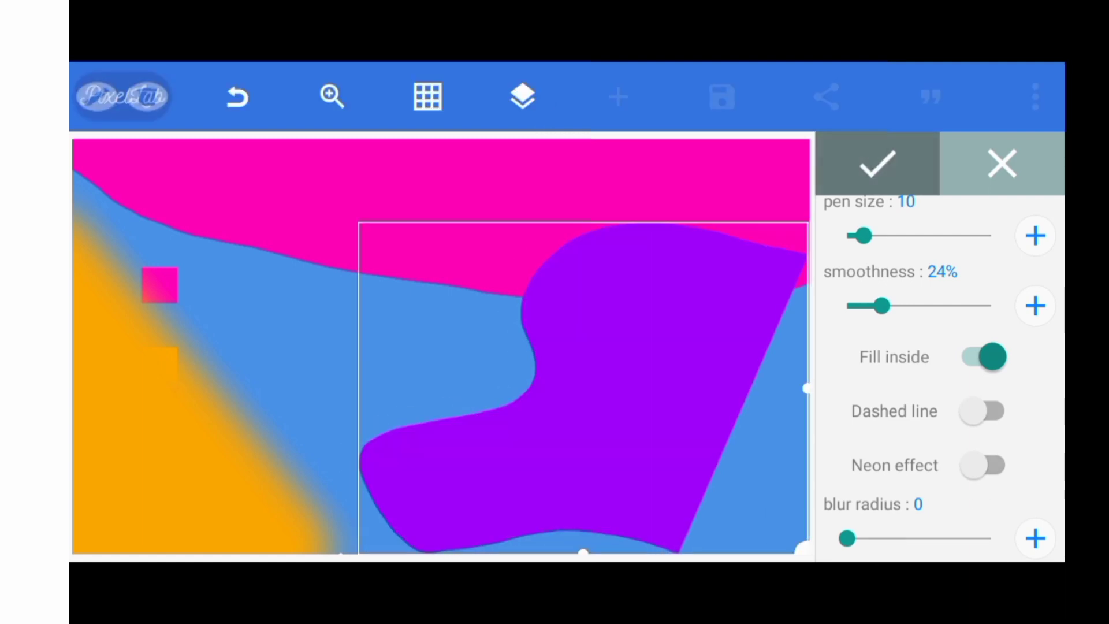
{"action": "left_click", "coordinate": [877, 163]}
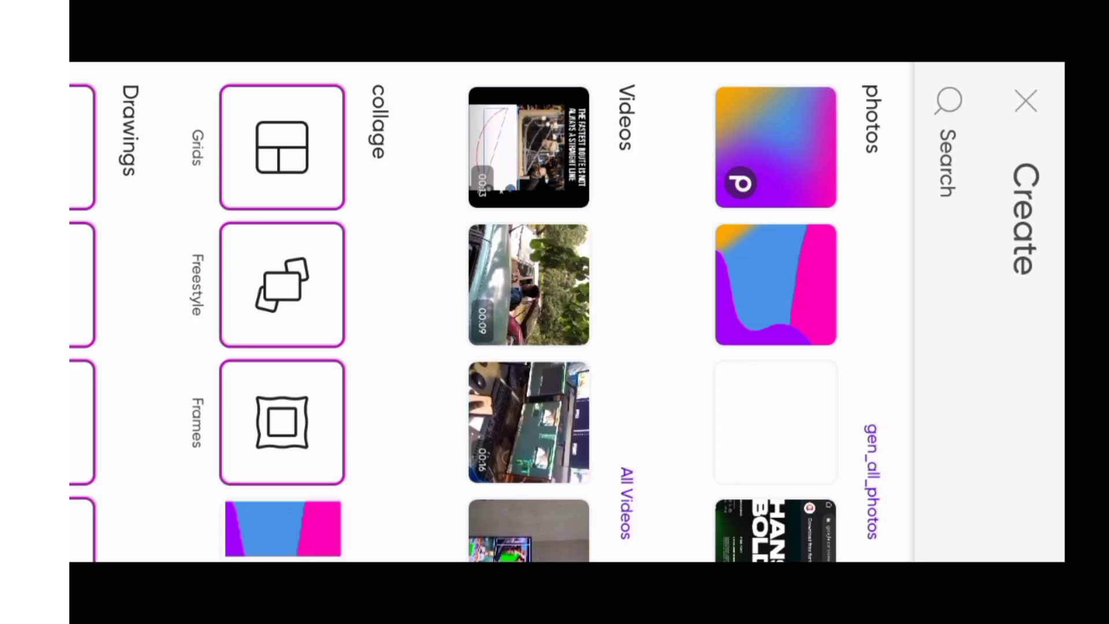
Open the saved colour-block drawing from Picsart's photo picker for editing.
{"action": "left_click", "coordinate": [774, 284]}
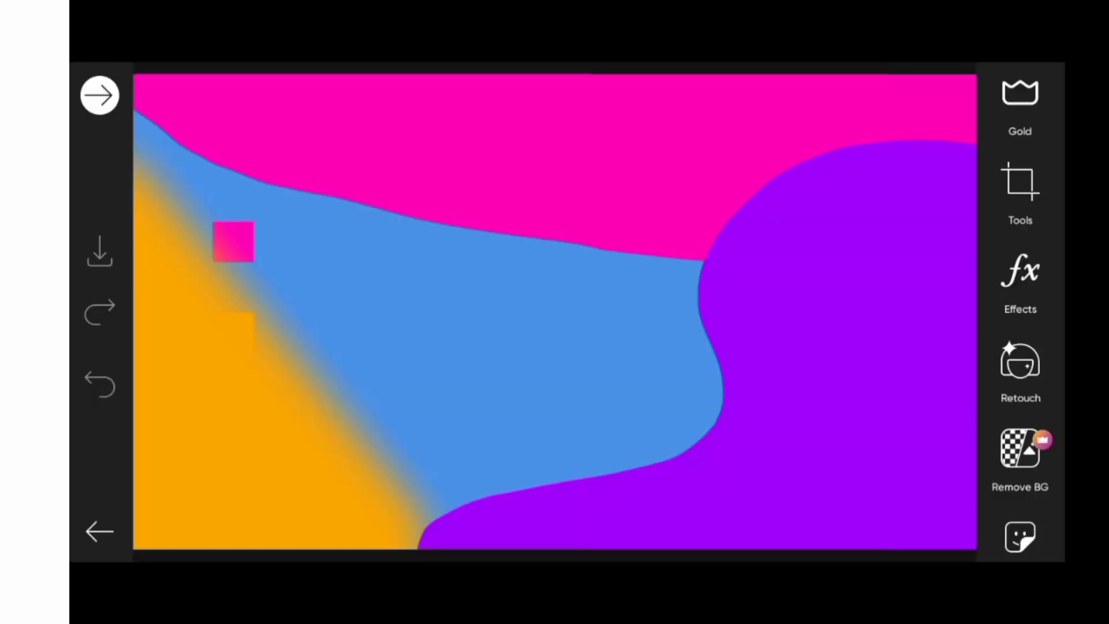
Apply the plain Blur effect from Effects > BLUR to the drawing.
{"action": "left_click", "coordinate": [1020, 271]}
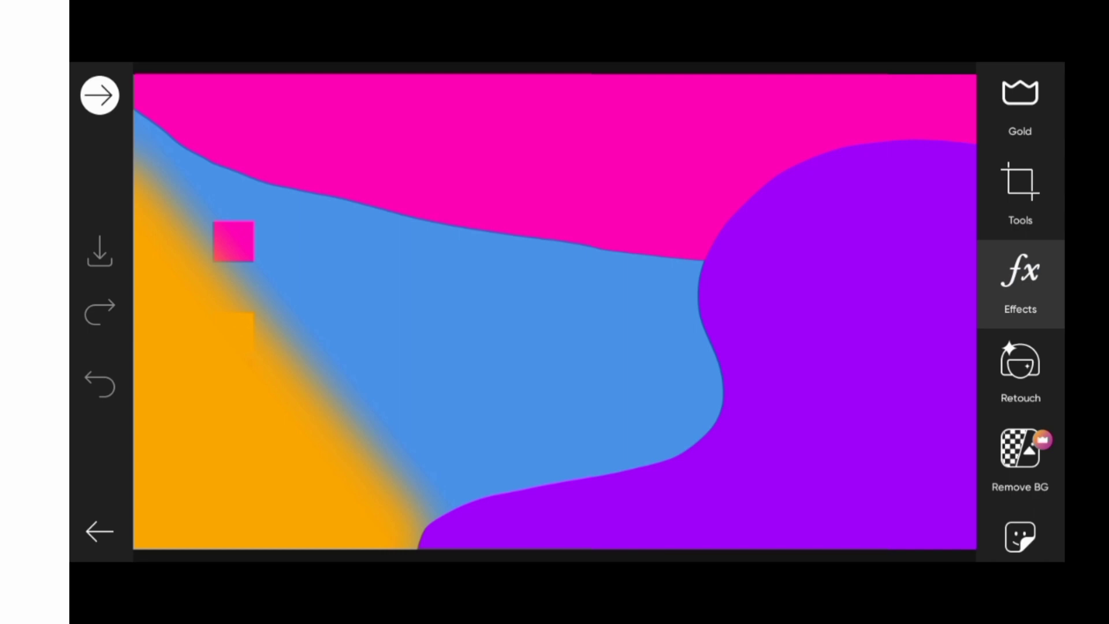
{"action": "left_click", "coordinate": [1019, 272]}
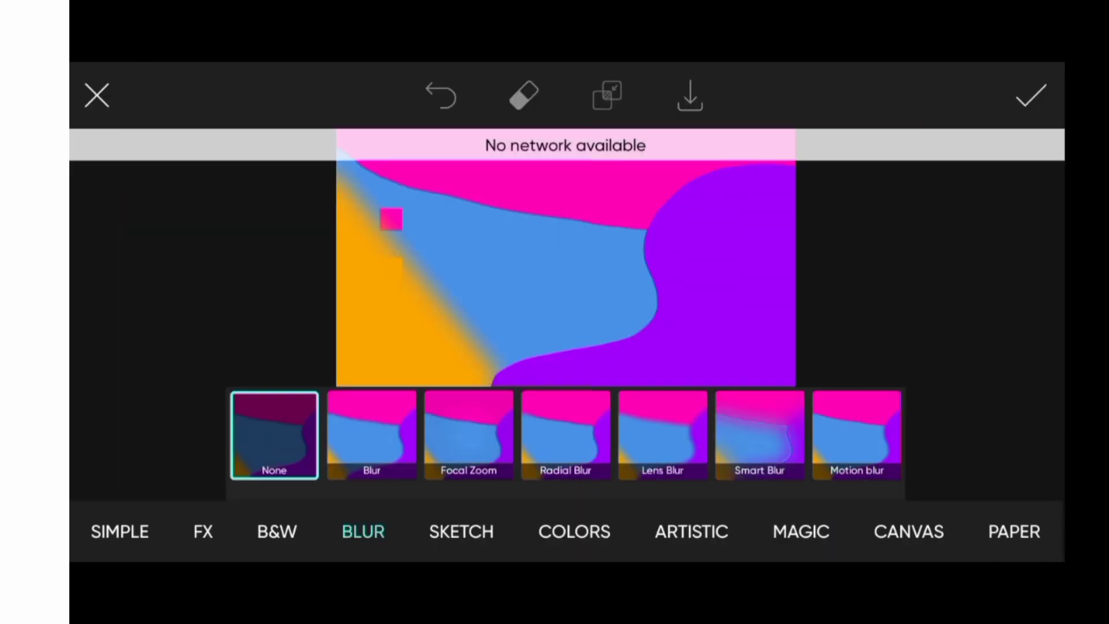
{"action": "left_click", "coordinate": [372, 436]}
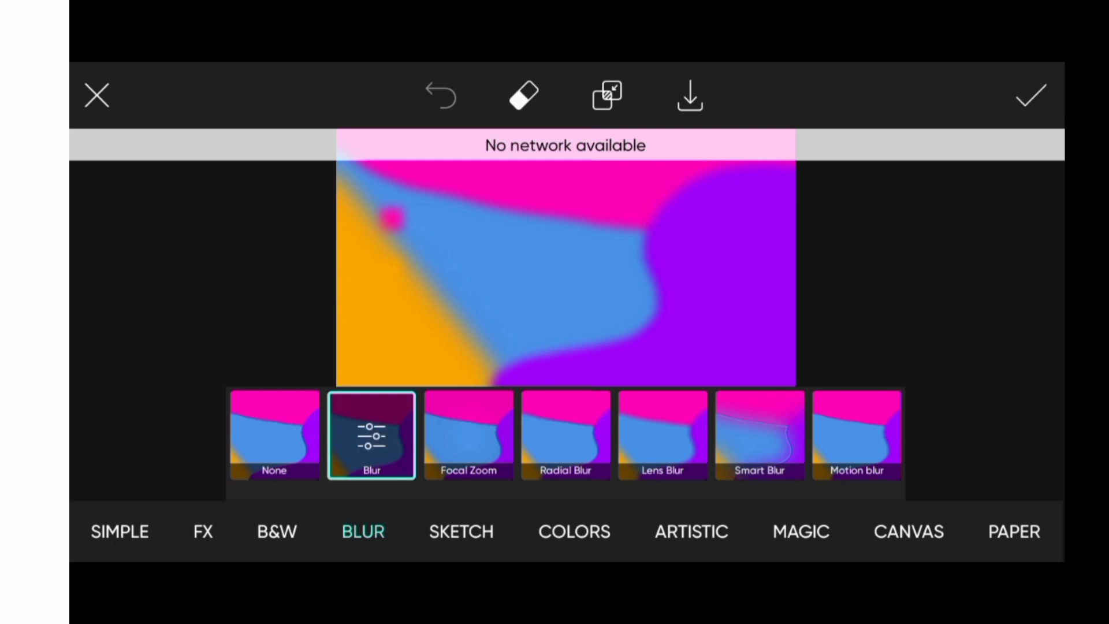
{"action": "left_click", "coordinate": [372, 435]}
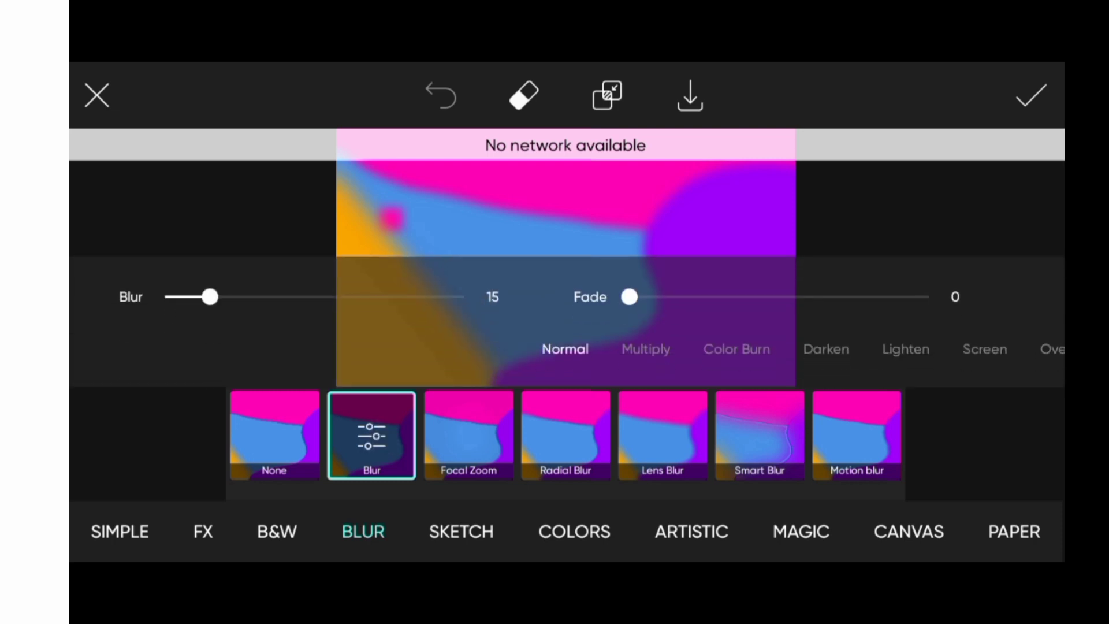
Raise the blur strength slider to about 82 for a soft gradient.
{"action": "left_click_drag", "start_coordinate": [210, 297], "coordinate": [320, 296]}
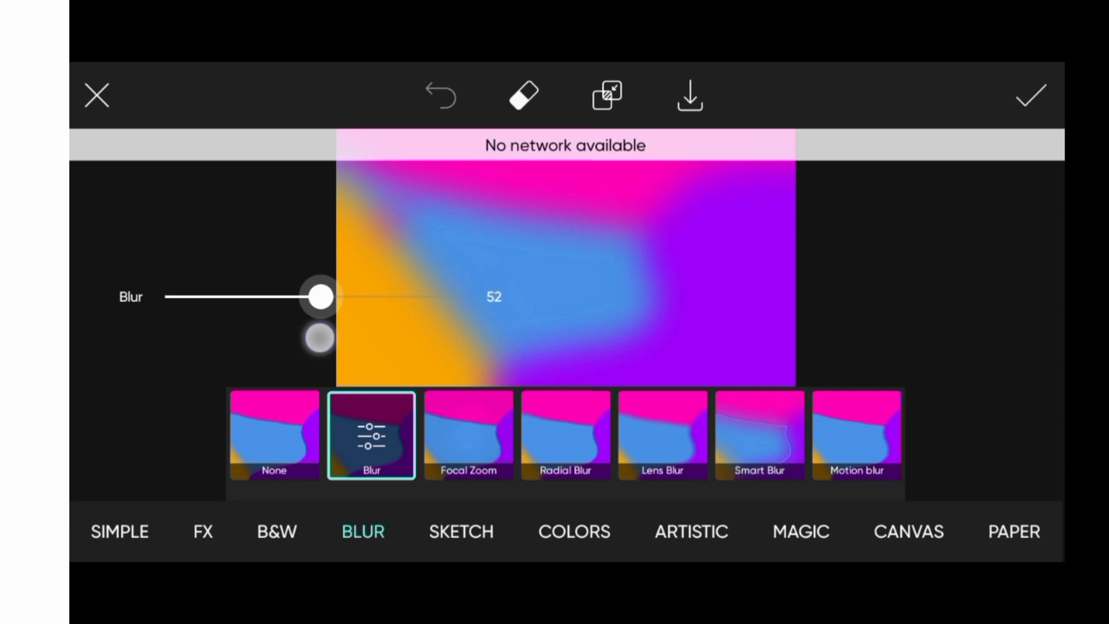
{"action": "left_click_drag", "start_coordinate": [320, 297], "coordinate": [414, 297]}
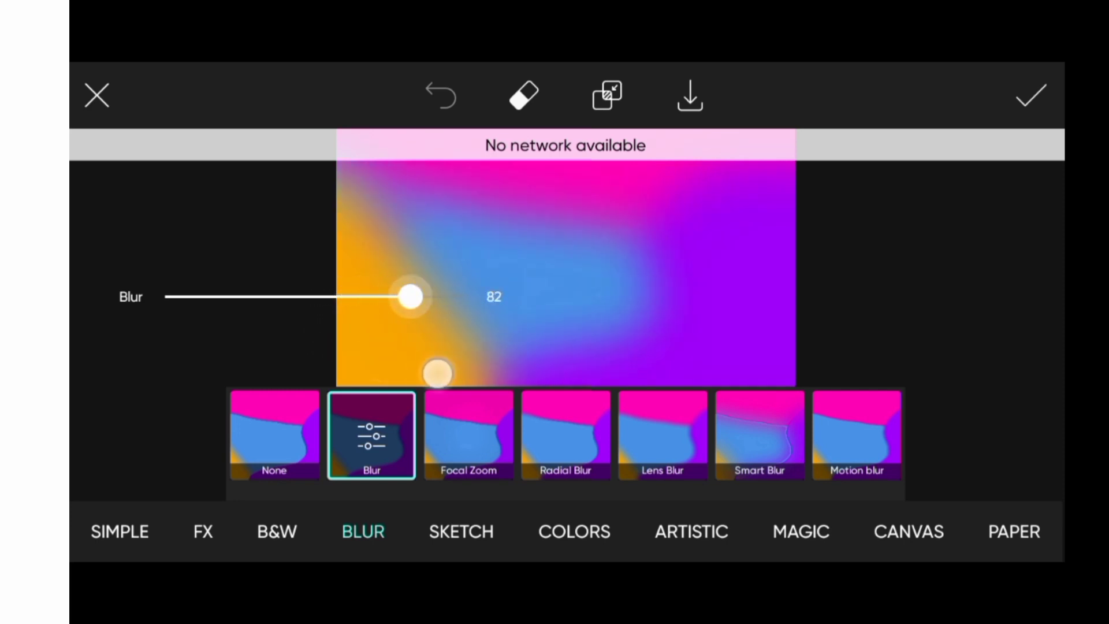
{"action": "left_click_drag", "start_coordinate": [410, 297], "coordinate": [467, 297]}
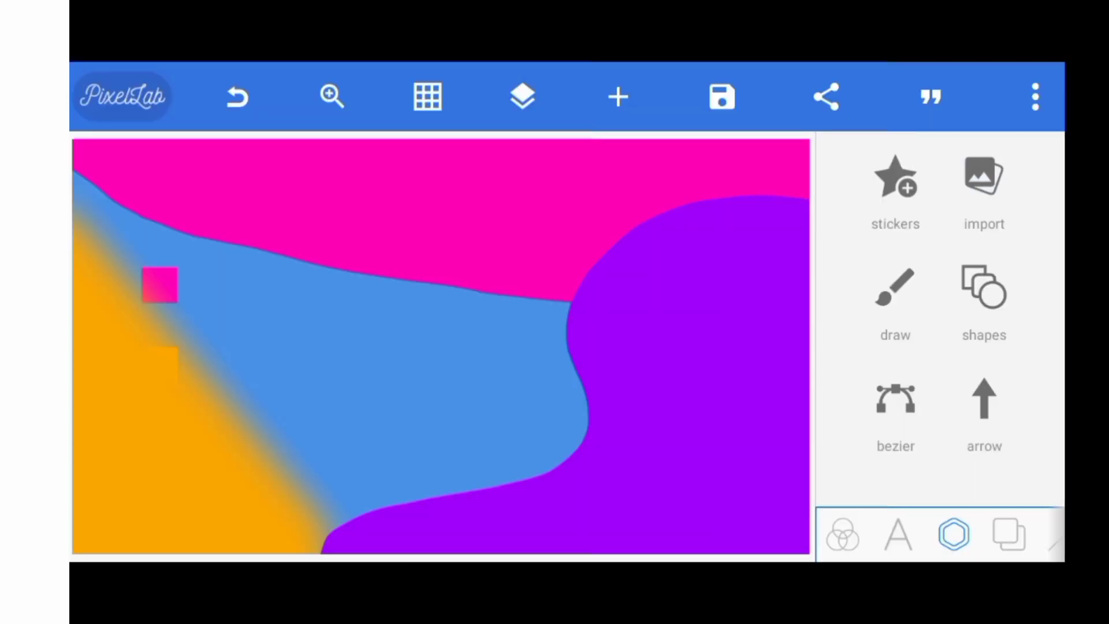
Import the blurred gradient image from the Picsart folder onto the canvas.
{"action": "left_click", "coordinate": [984, 179]}
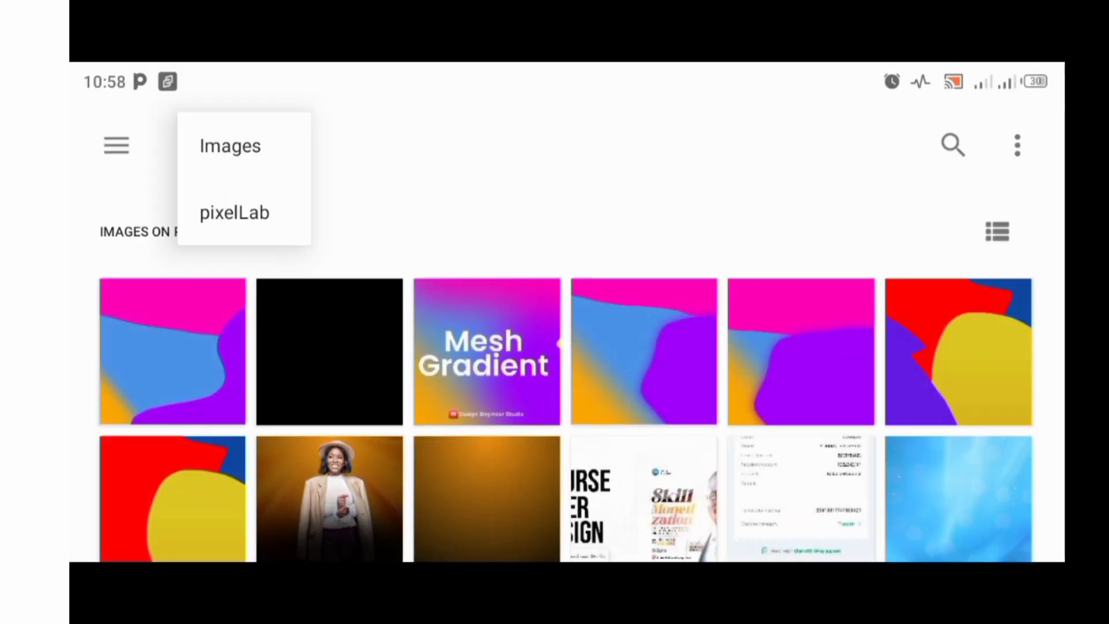
{"action": "left_click", "coordinate": [228, 146]}
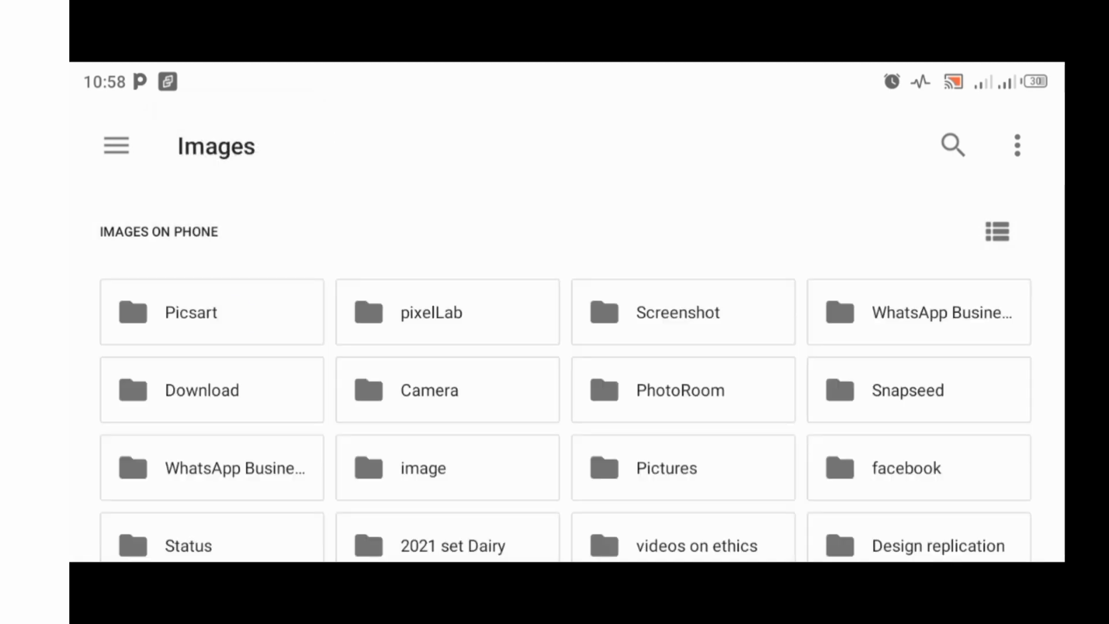
{"action": "left_click", "coordinate": [192, 312]}
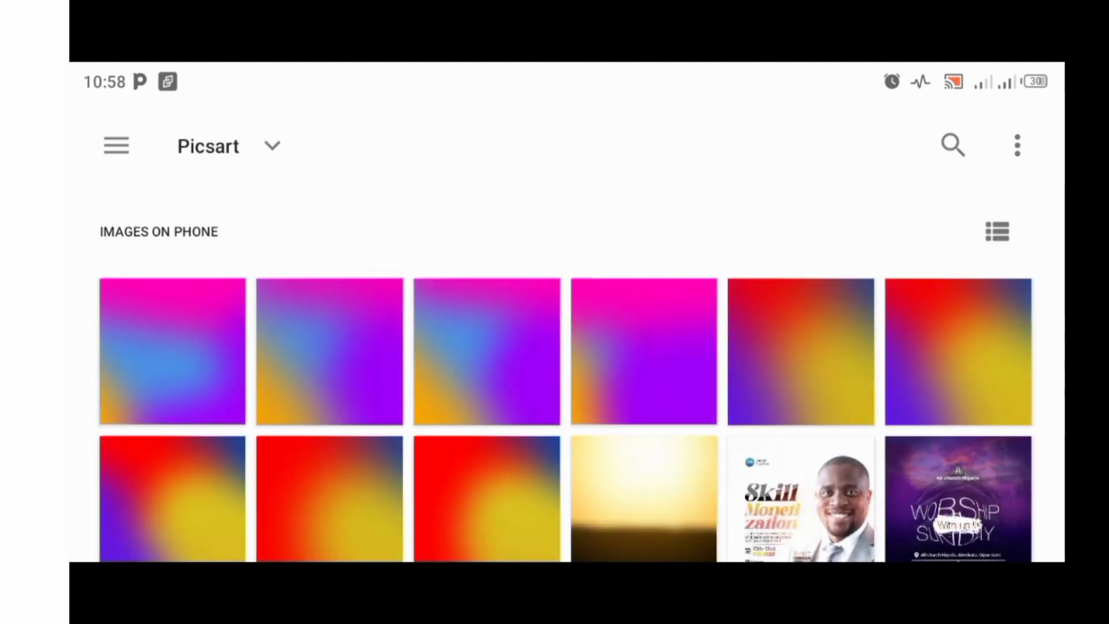
{"action": "left_click", "coordinate": [170, 351]}
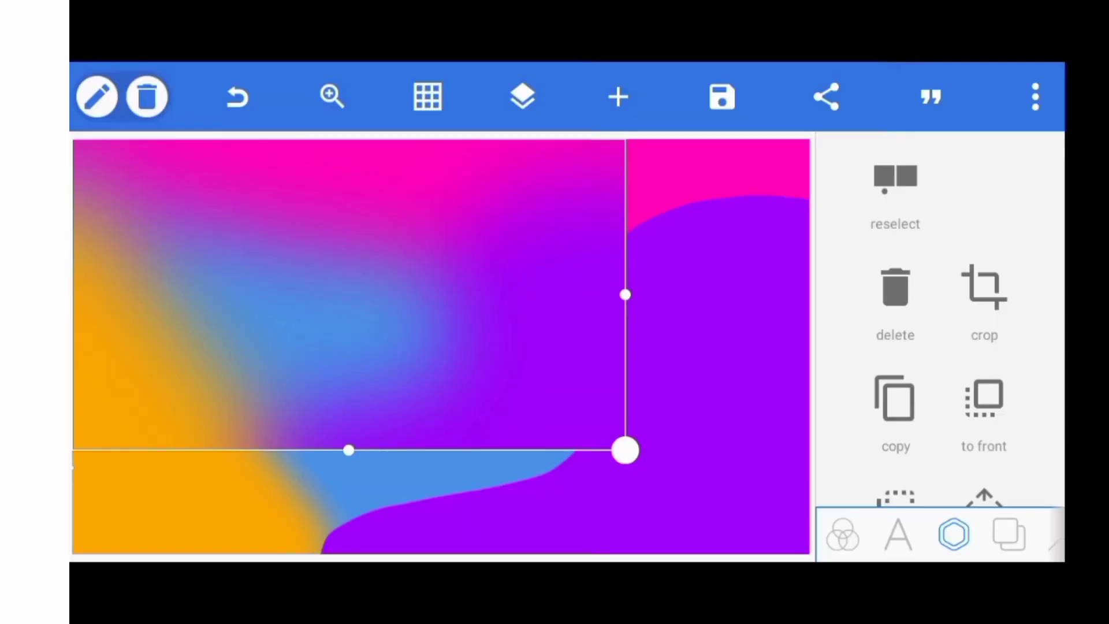
Size the imported image at 100% width and height relative to the canvas, then check the layers.
{"action": "scroll", "scroll_direction": "down", "scroll_amount": 3}
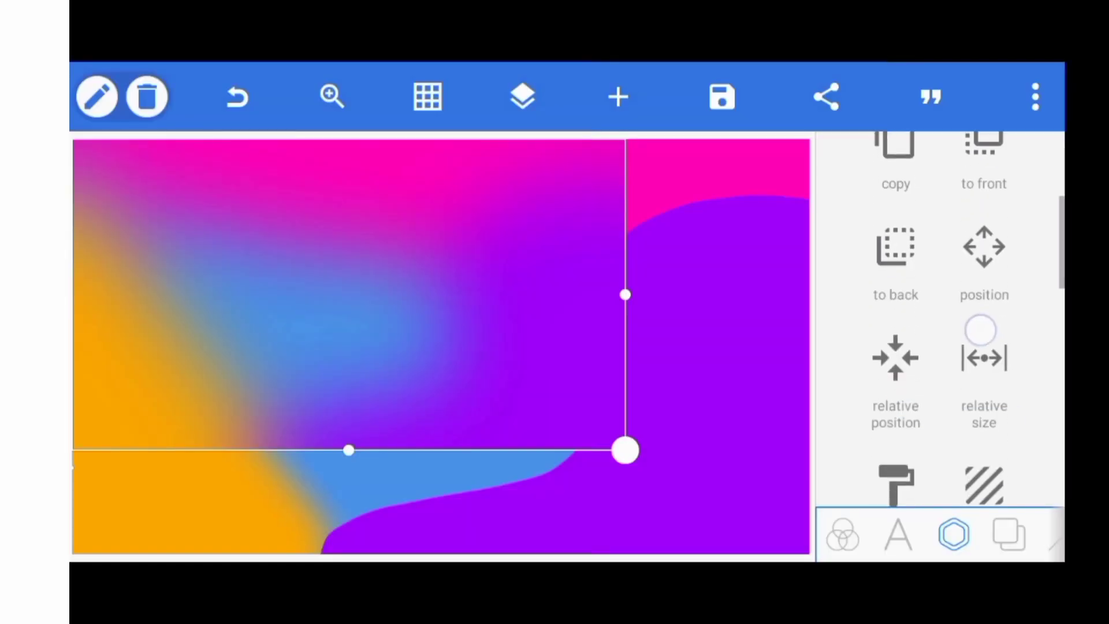
{"action": "left_click", "coordinate": [983, 358]}
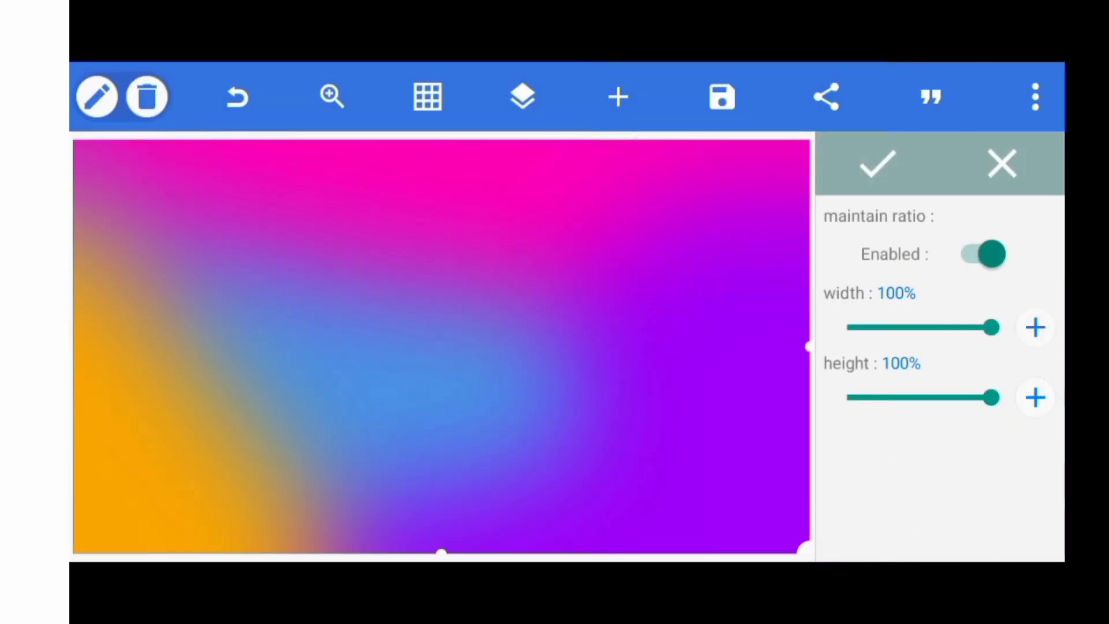
{"action": "left_click", "coordinate": [522, 97]}
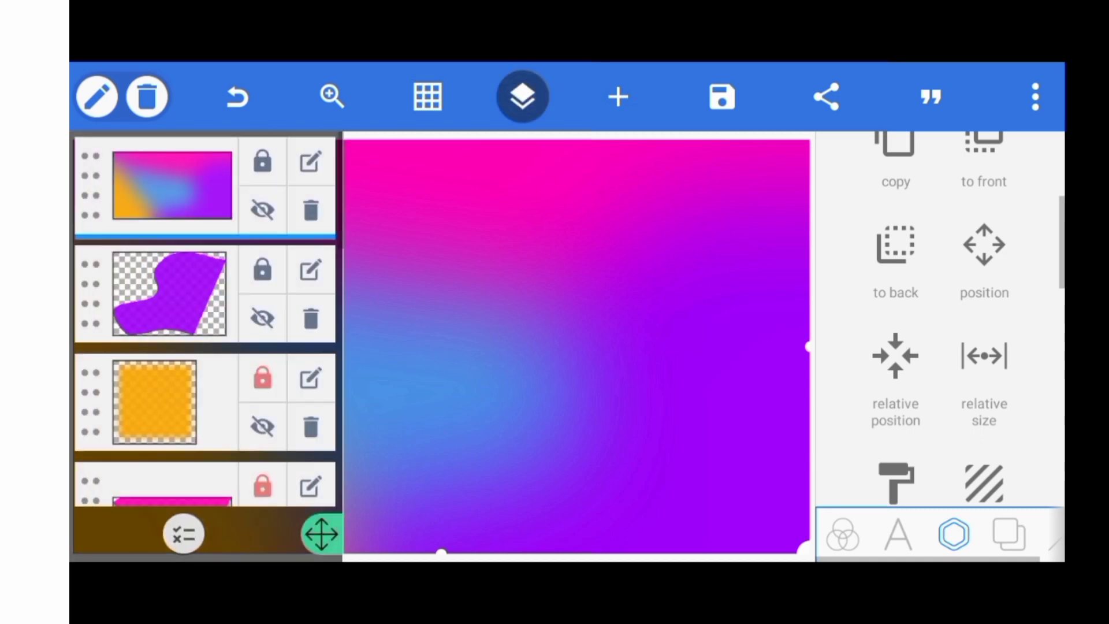
{"action": "left_click", "coordinate": [520, 96]}
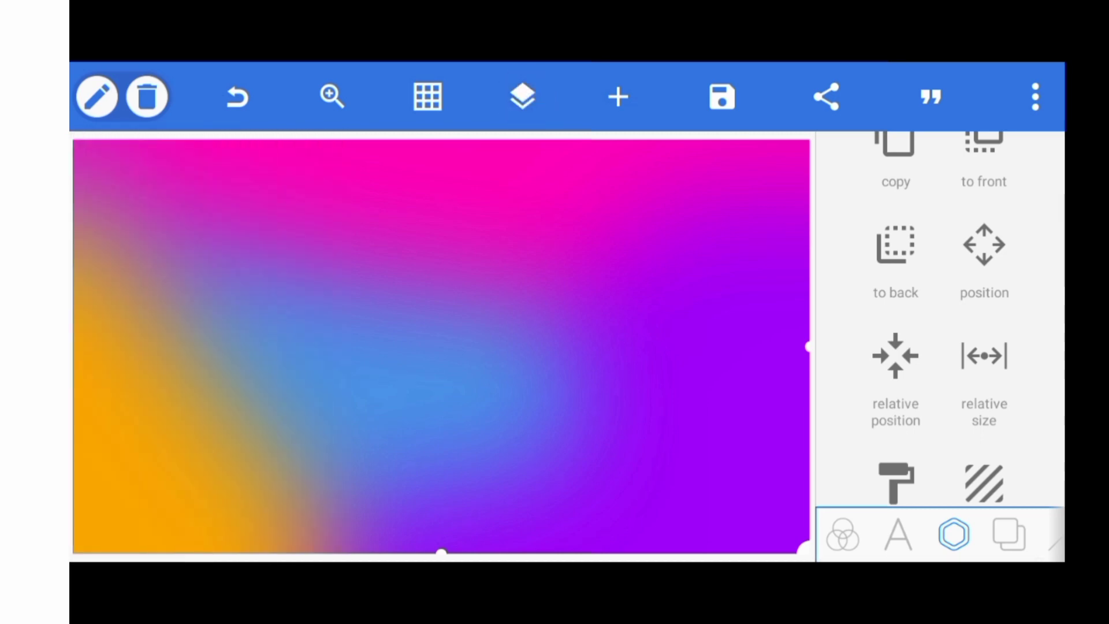